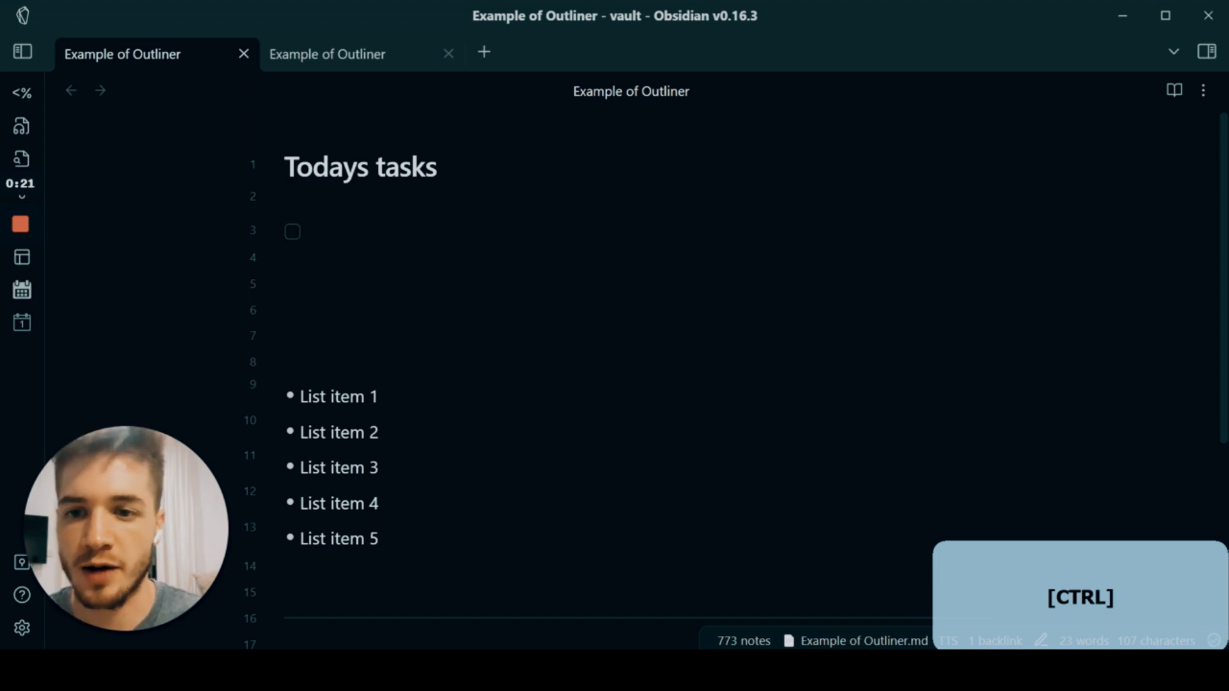
Make the first task 'Read Cashvertising', linked to the Cashvertising note, with an empty task below.
{"action": "left_click", "coordinate": [312, 231]}
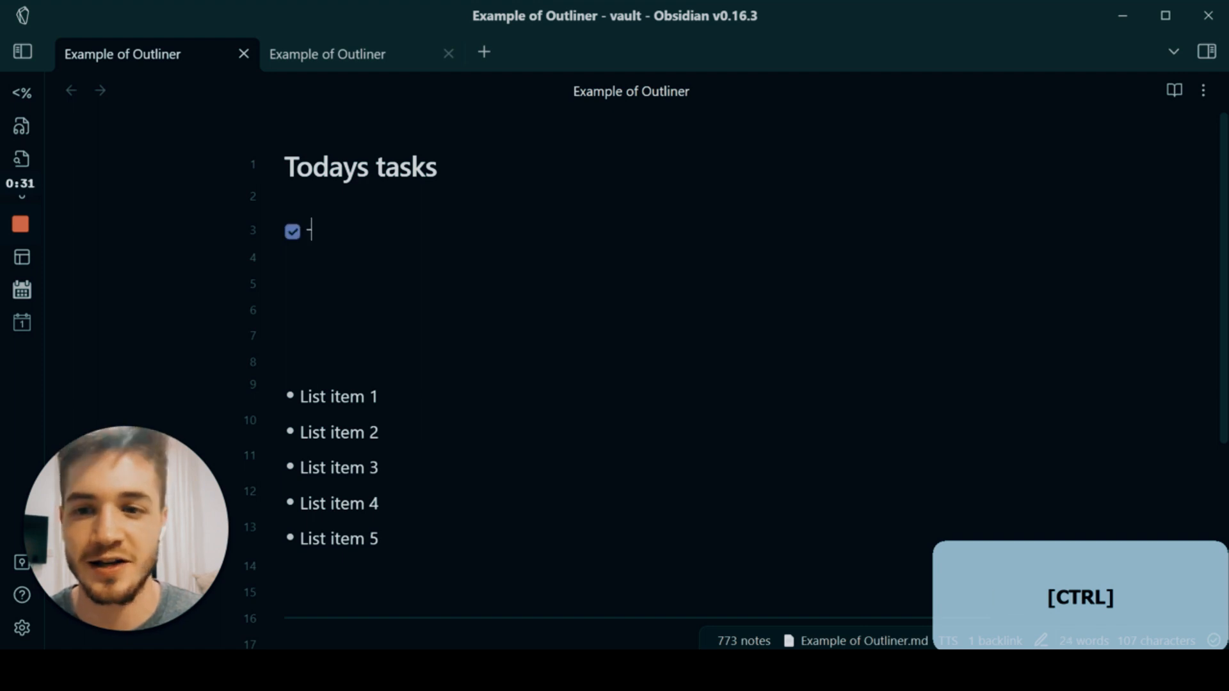
{"action": "left_click", "coordinate": [292, 231]}
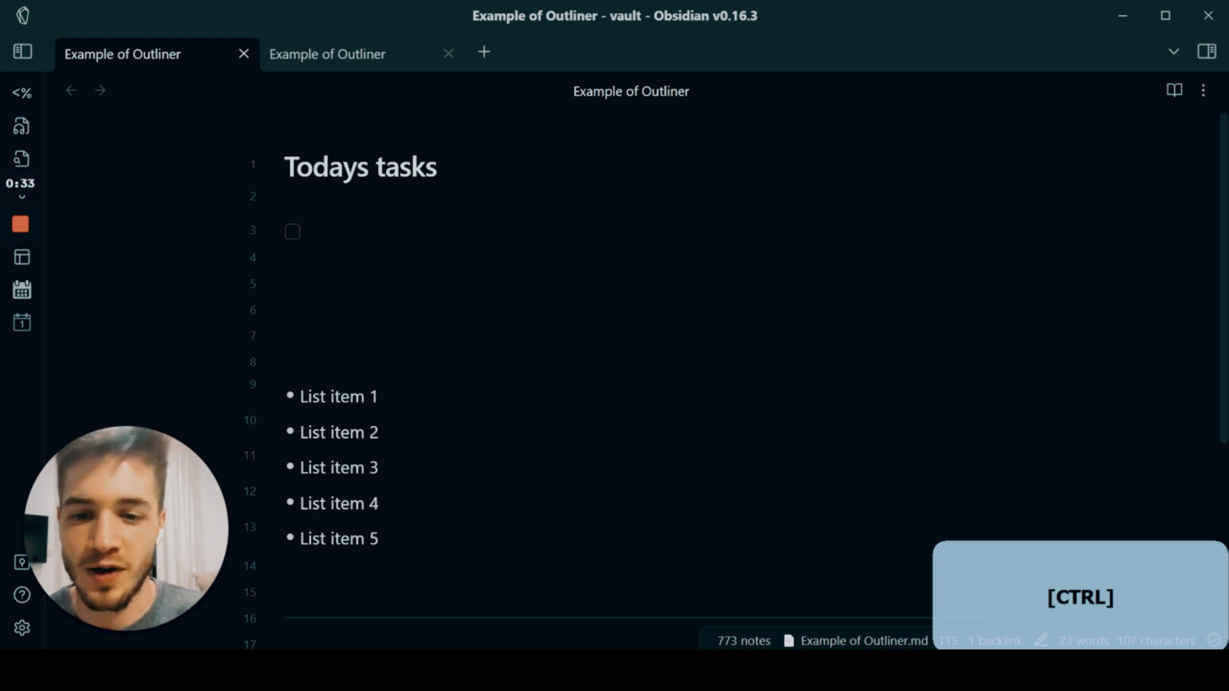
{"action": "key", "text": "shift"}
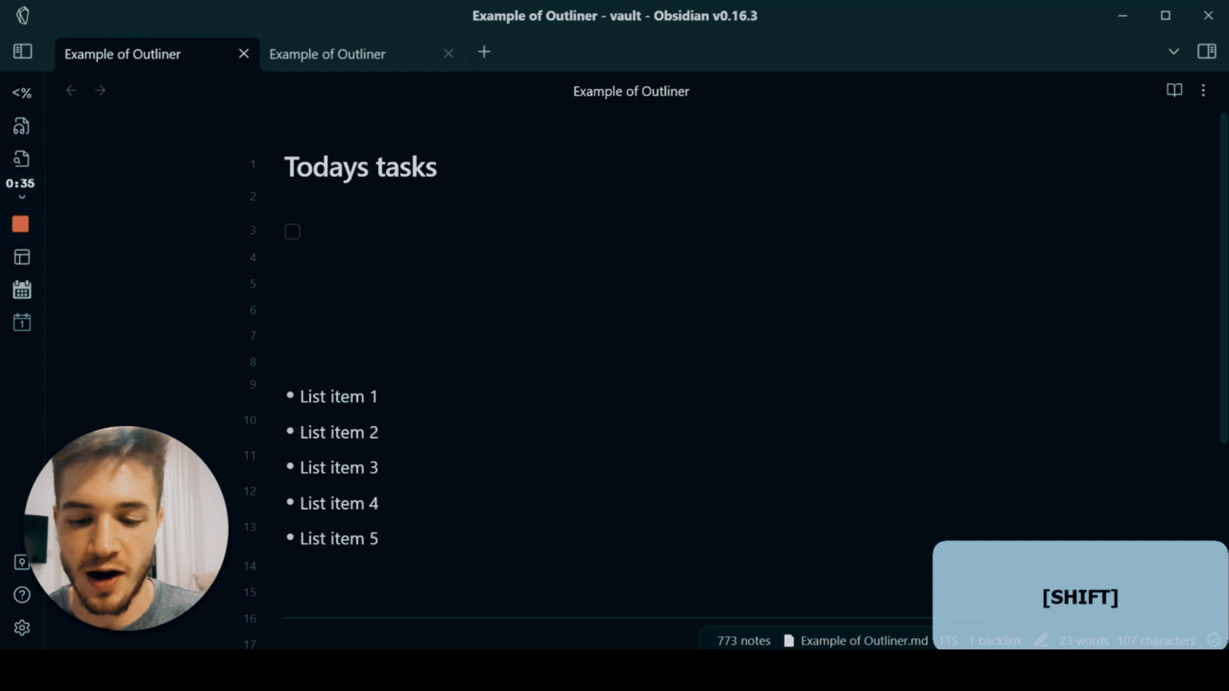
{"action": "type", "text": "Rea"}
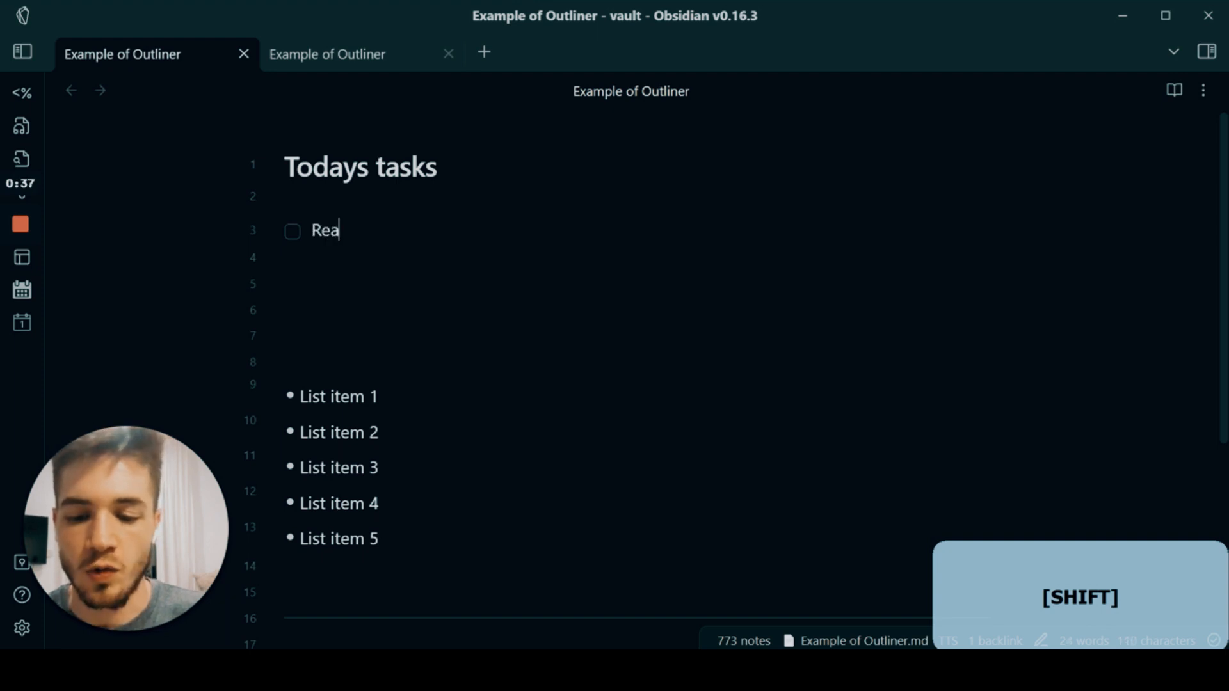
{"action": "type", "text": "d [[cash"}
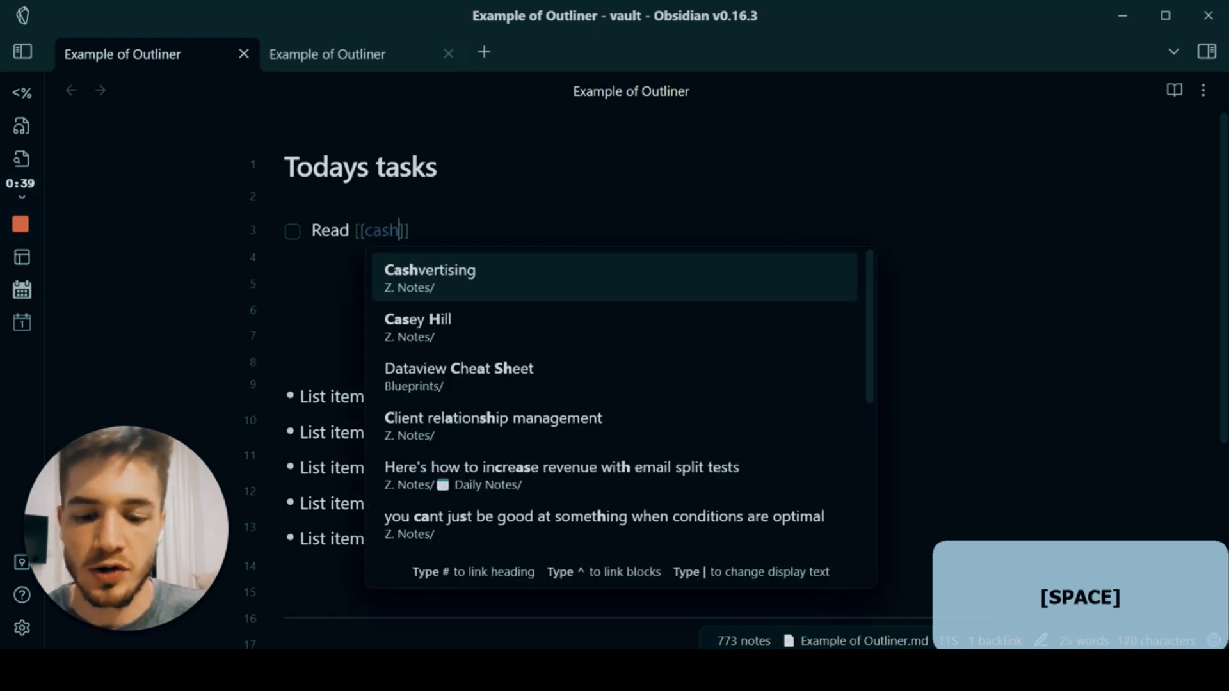
{"action": "key", "text": "Enter"}
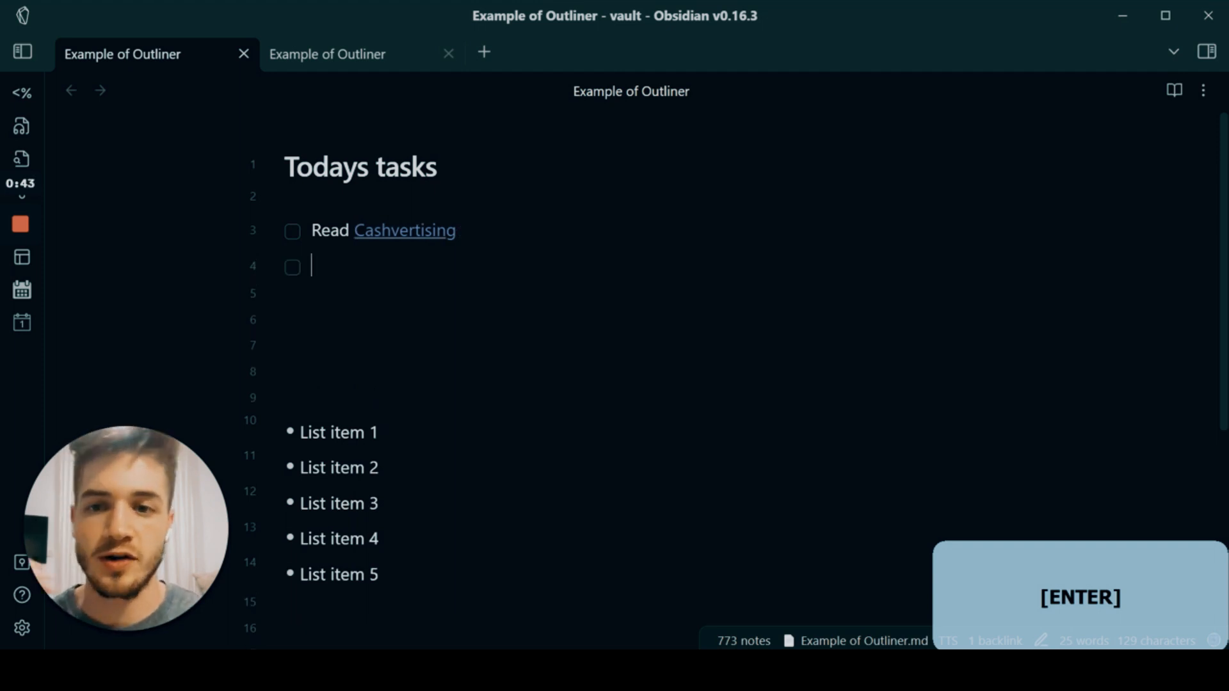
Indent the new task under Read Cashvertising and name it 'Review chapter 4-5'.
{"action": "key", "text": "Tab"}
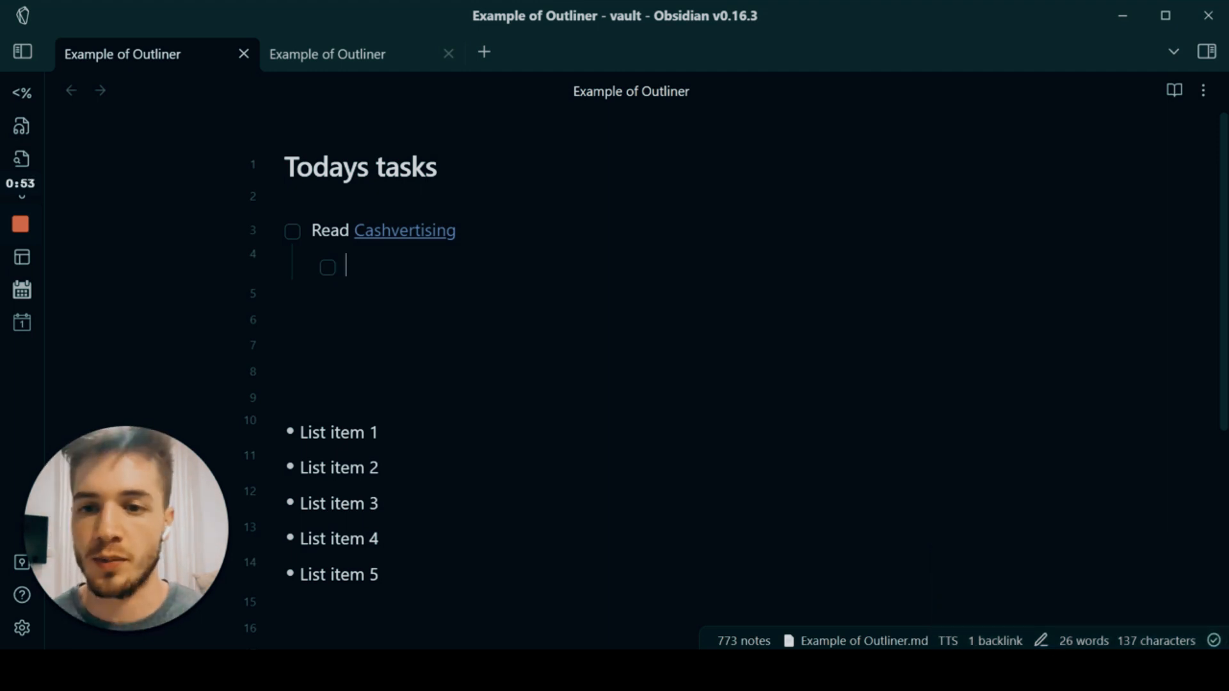
{"action": "type", "text": "Review chapter 4-5"}
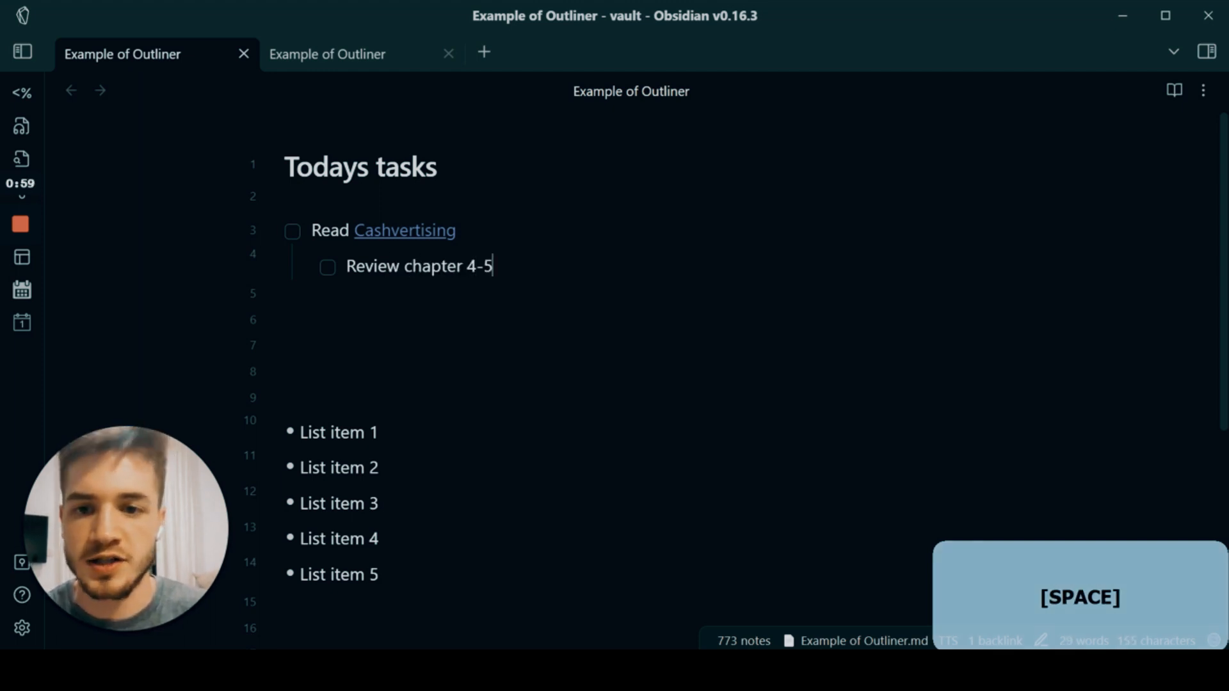
{"action": "left_click", "coordinate": [405, 231]}
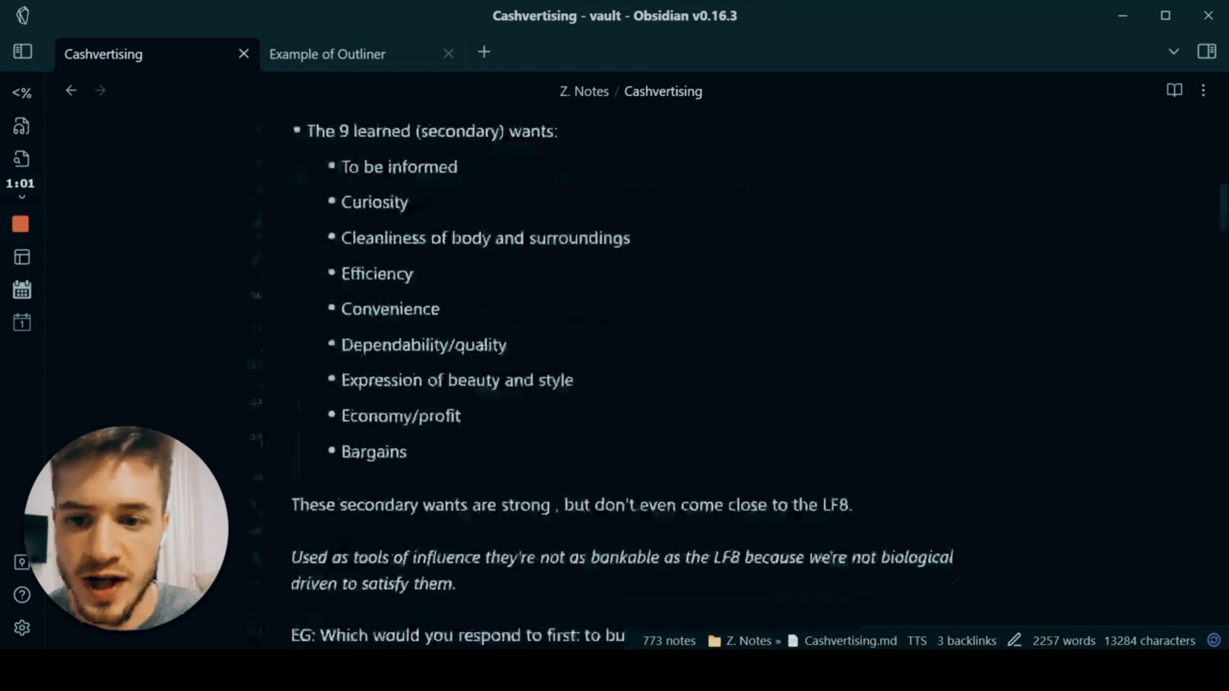
{"action": "scroll", "scroll_direction": "down", "scroll_amount": 3}
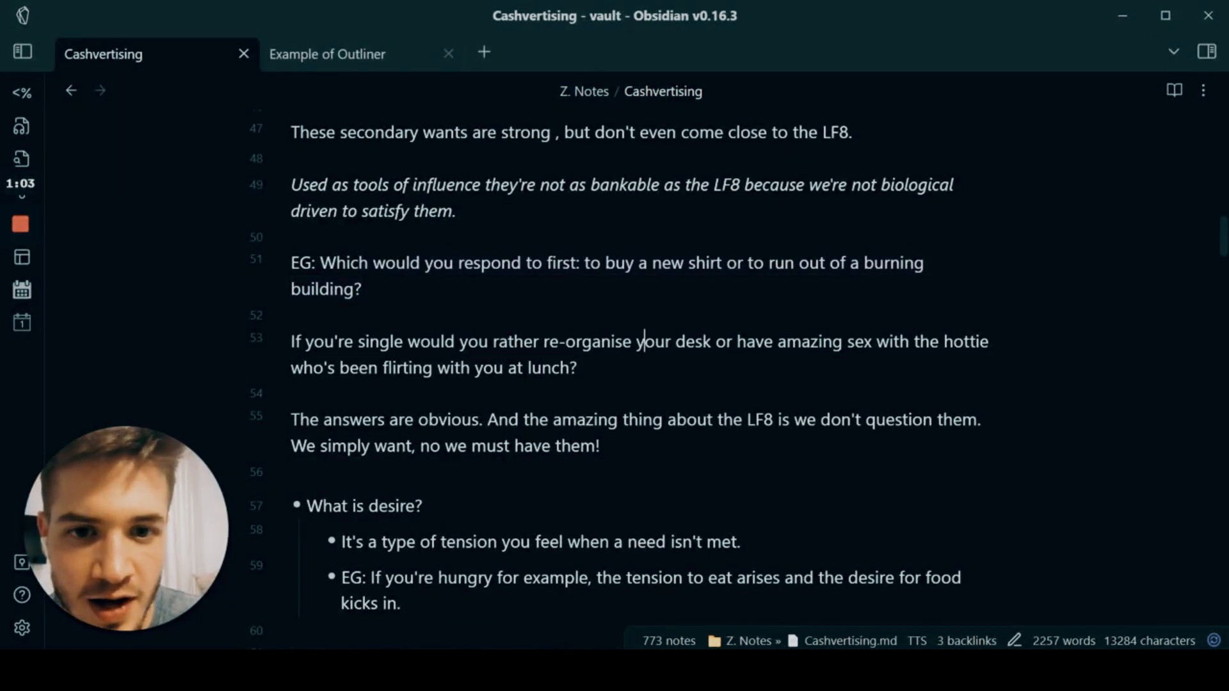
{"action": "scroll", "scroll_direction": "down", "scroll_amount": 3}
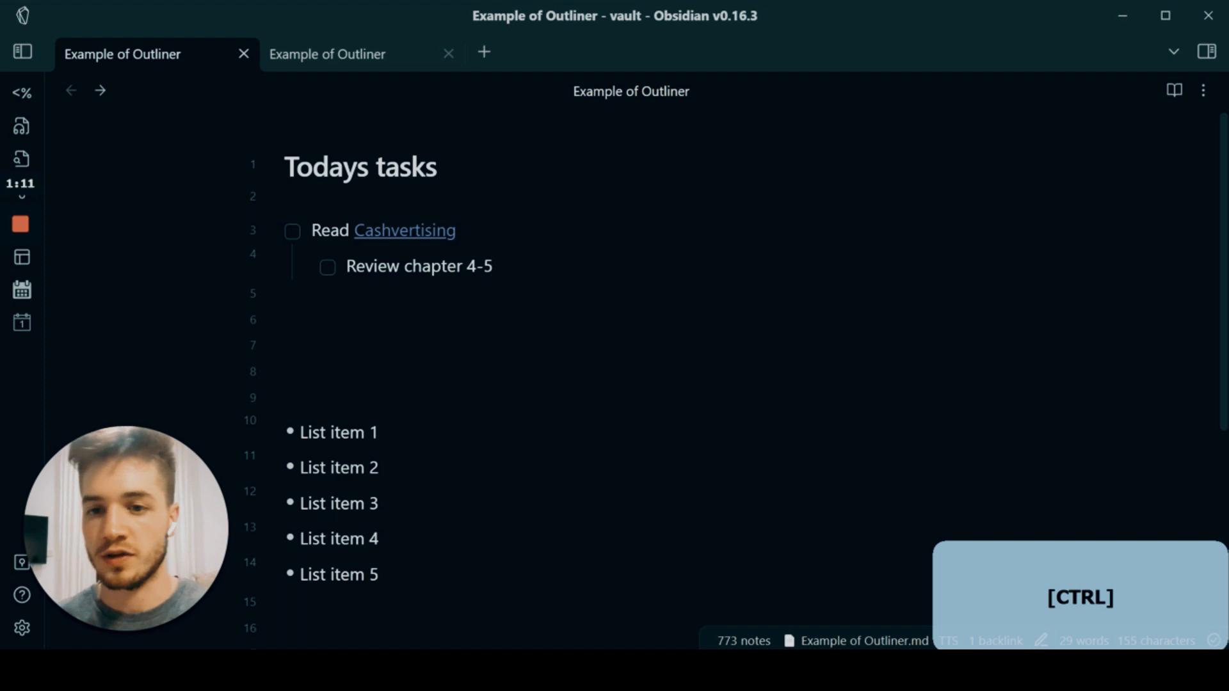
Add subtasks 'Principle #1: The Fear Factor – Make notes on this' and 'research the author'.
{"action": "left_click", "coordinate": [493, 267]}
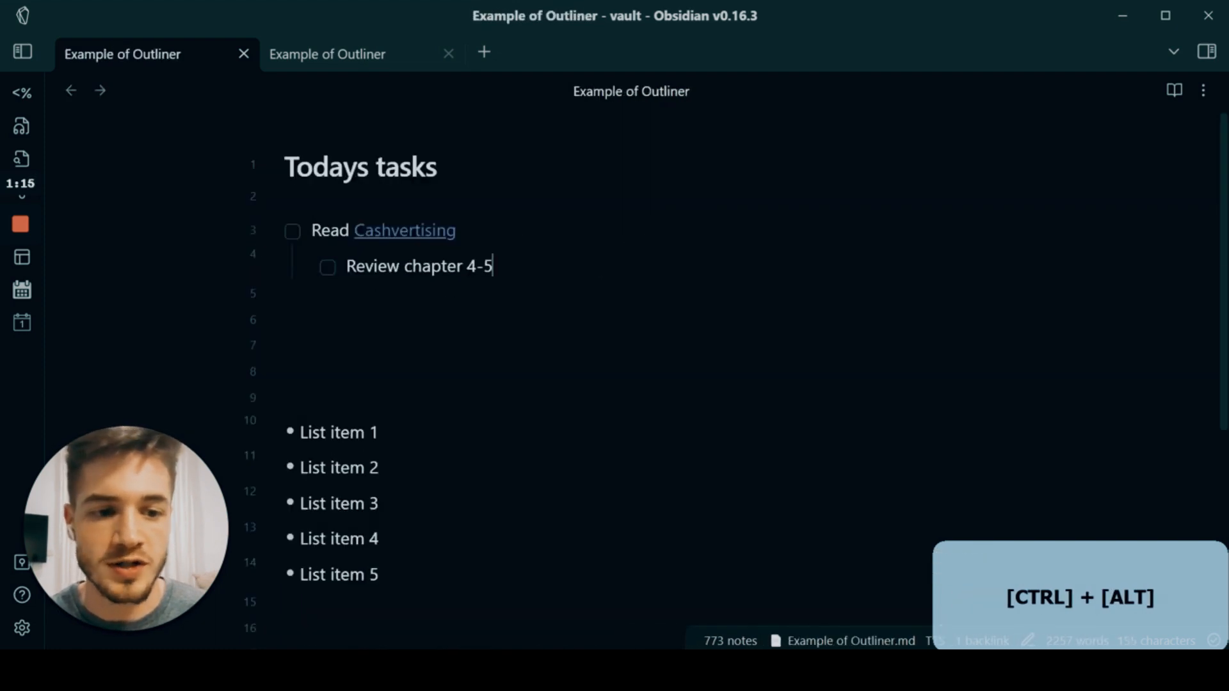
{"action": "key", "text": "Enter"}
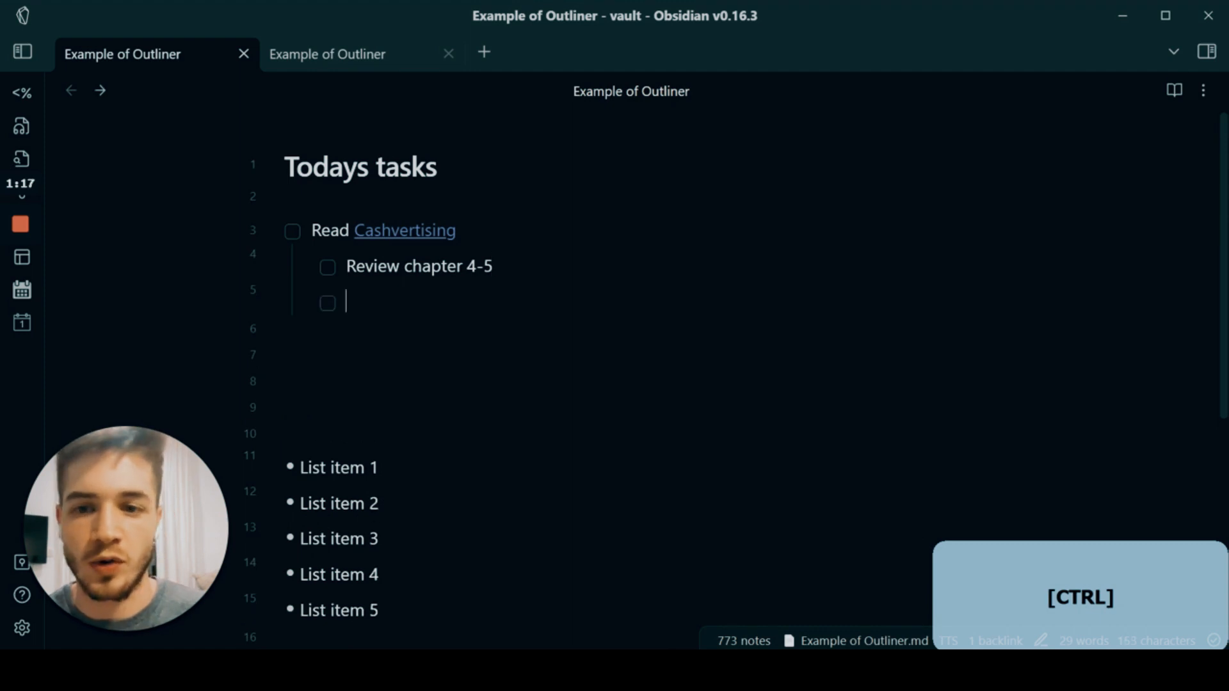
{"action": "type", "text": "Principle #1: The Fear Factor"}
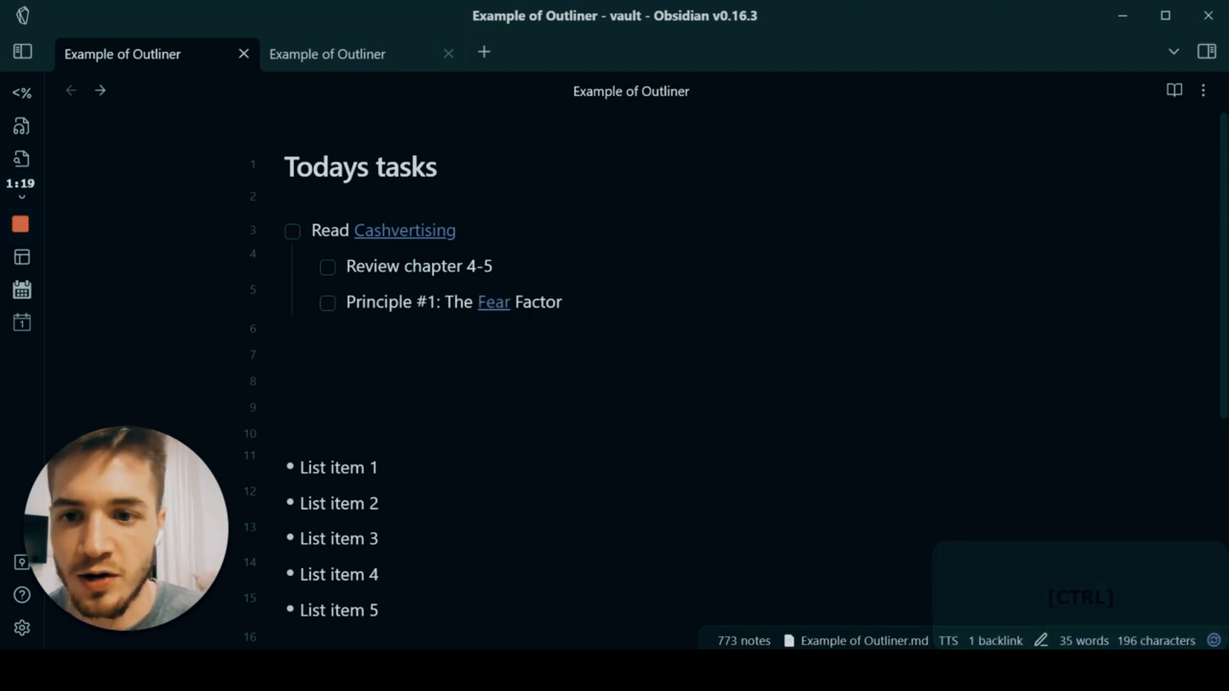
{"action": "type", "text": "Make"}
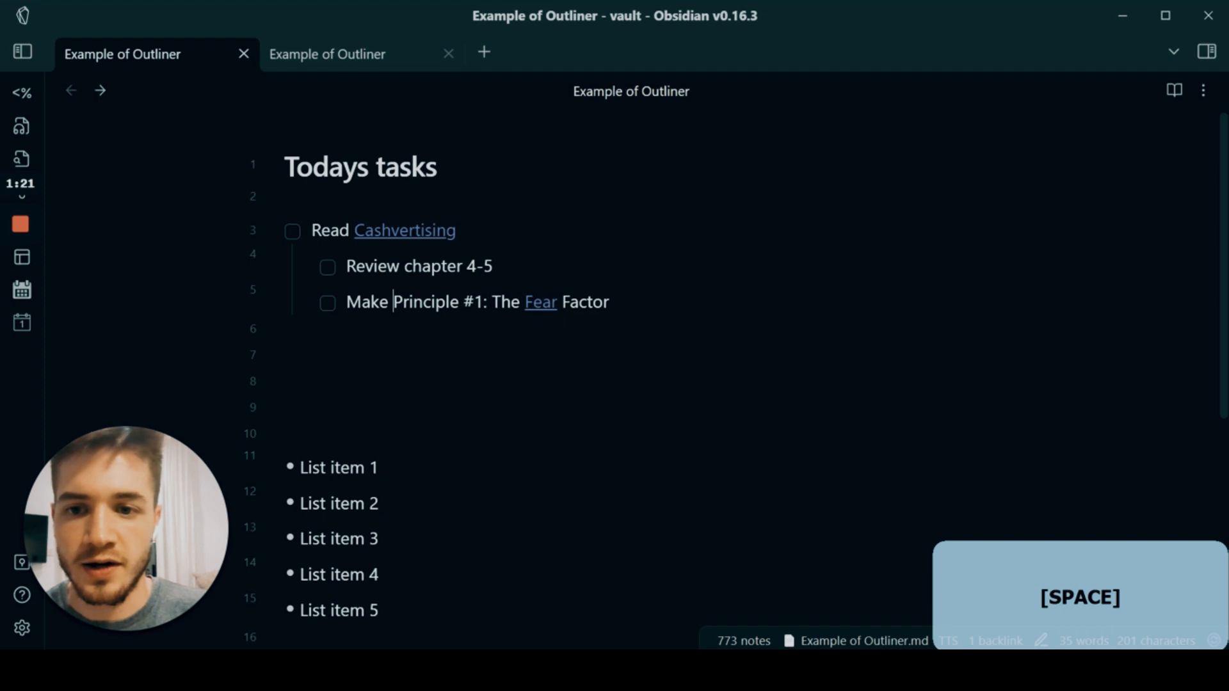
{"action": "type", "text": "notes on this"}
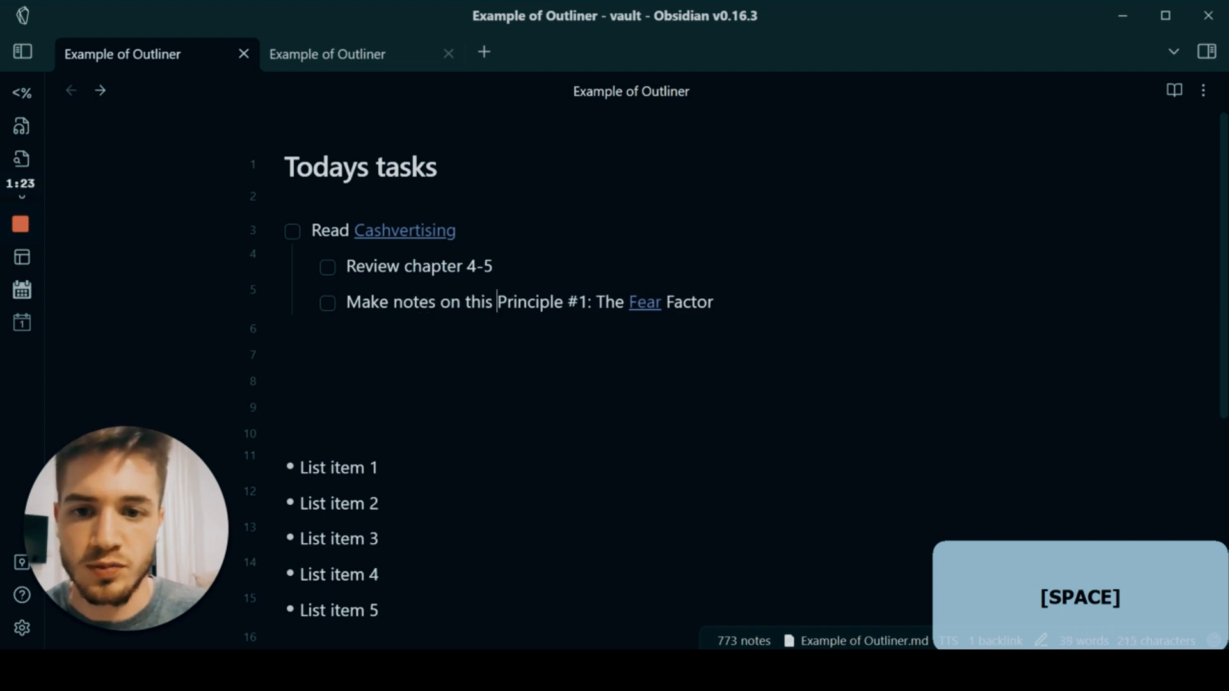
{"action": "key", "text": "Enter"}
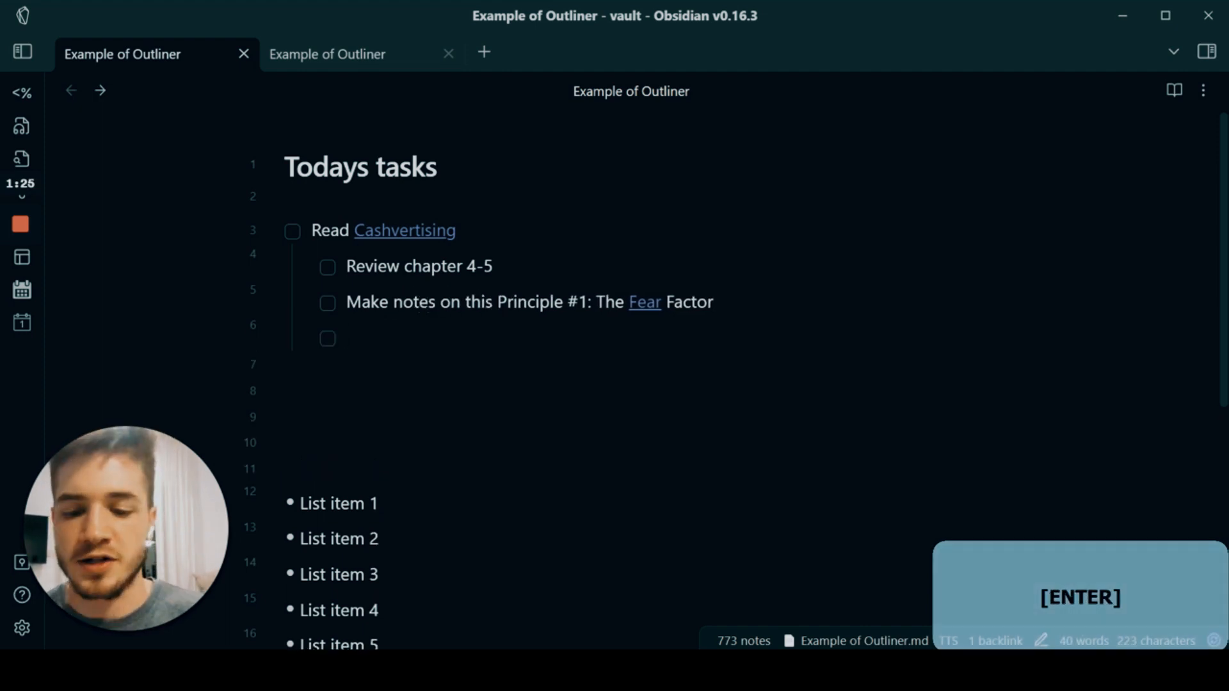
{"action": "type", "text": "research the author"}
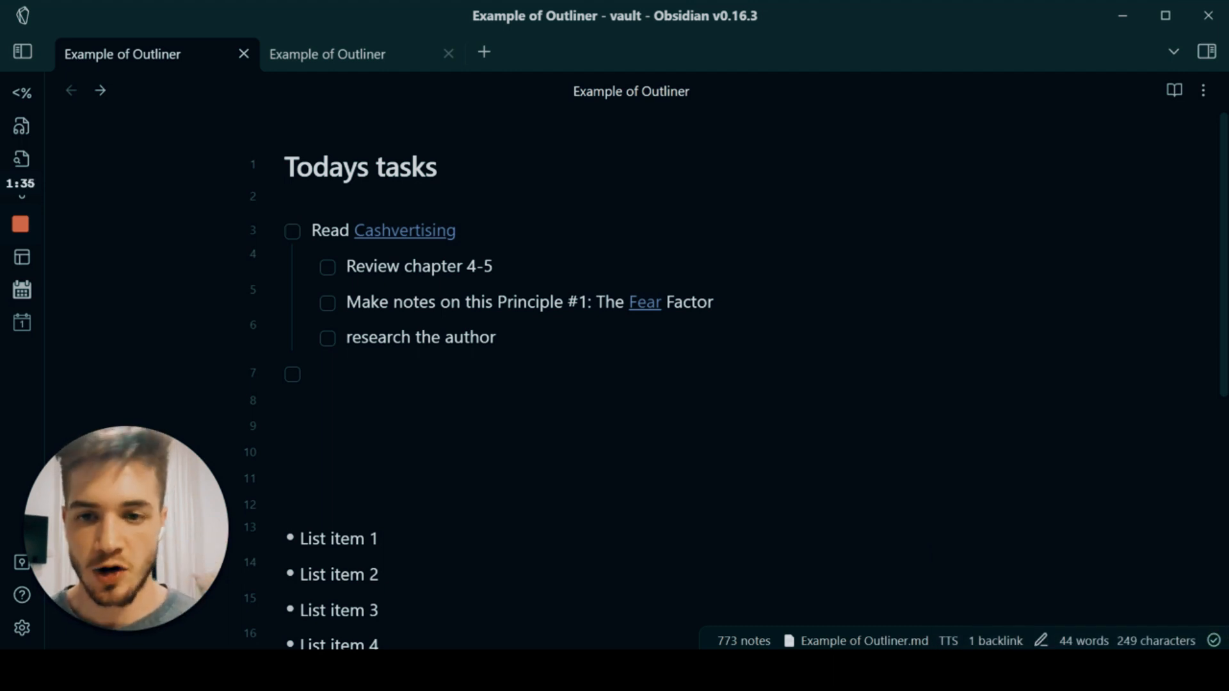
Nest Background, Ethnicity, Other books under research the author, with 'Google his most famous book' under Other books.
{"action": "left_click", "coordinate": [495, 337]}
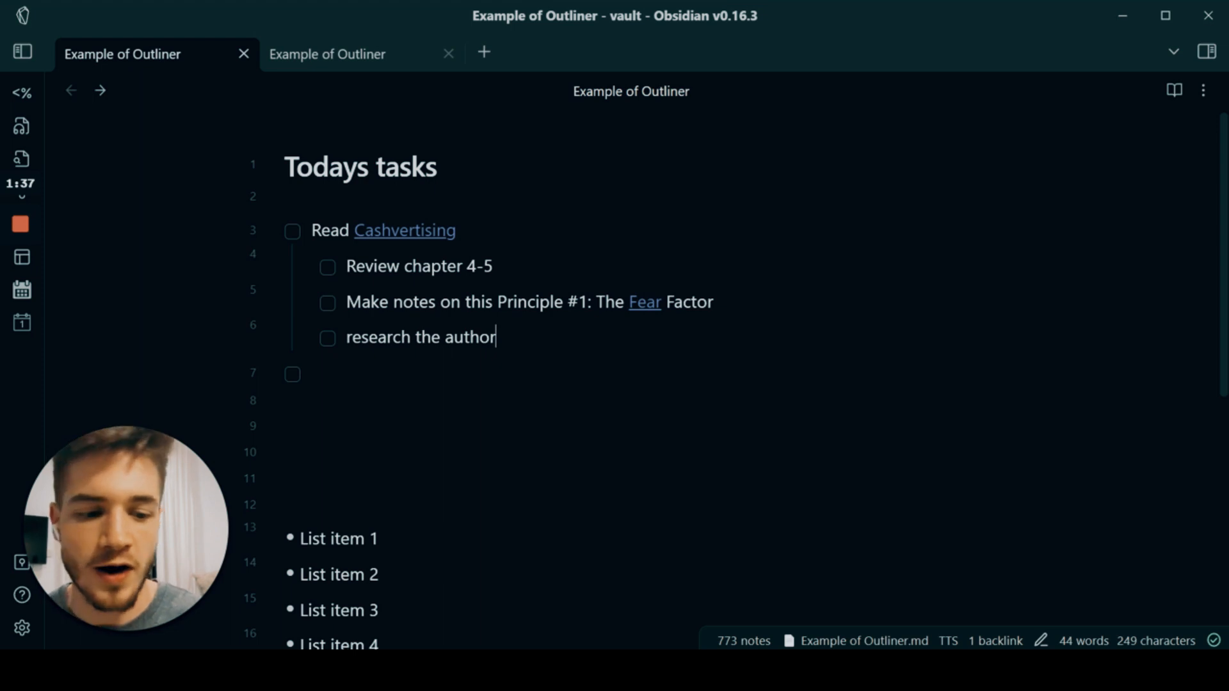
{"action": "key", "text": "Tab"}
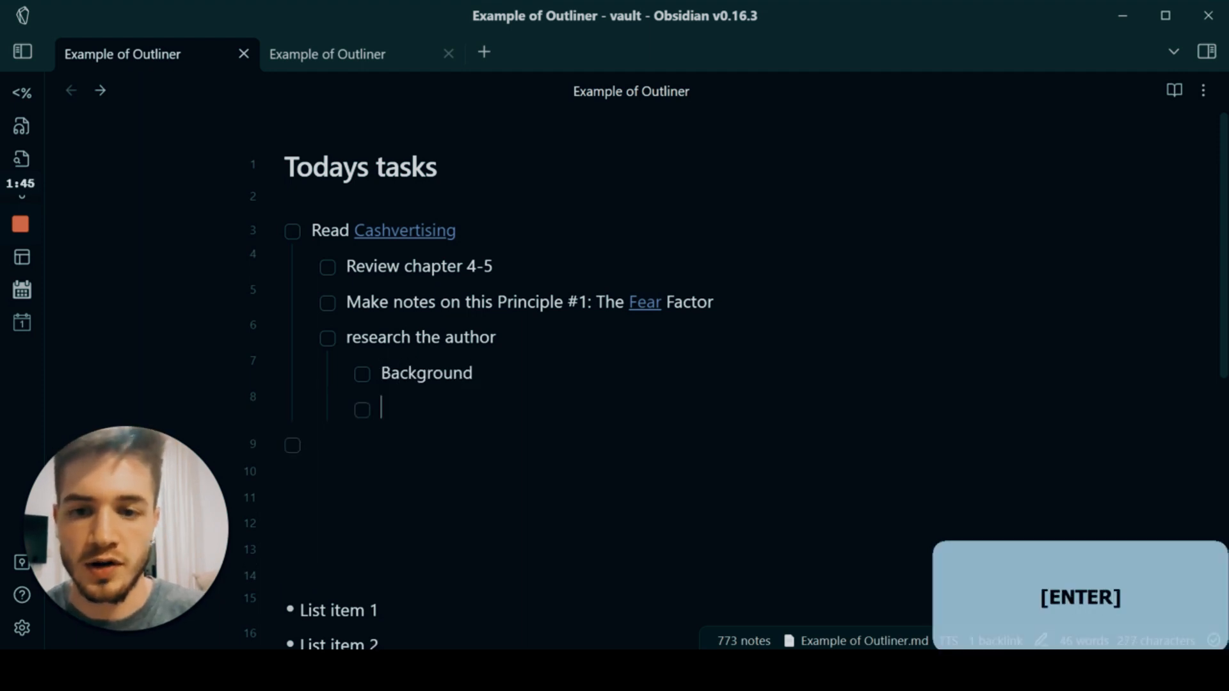
{"action": "type", "text": "Ethnicity"}
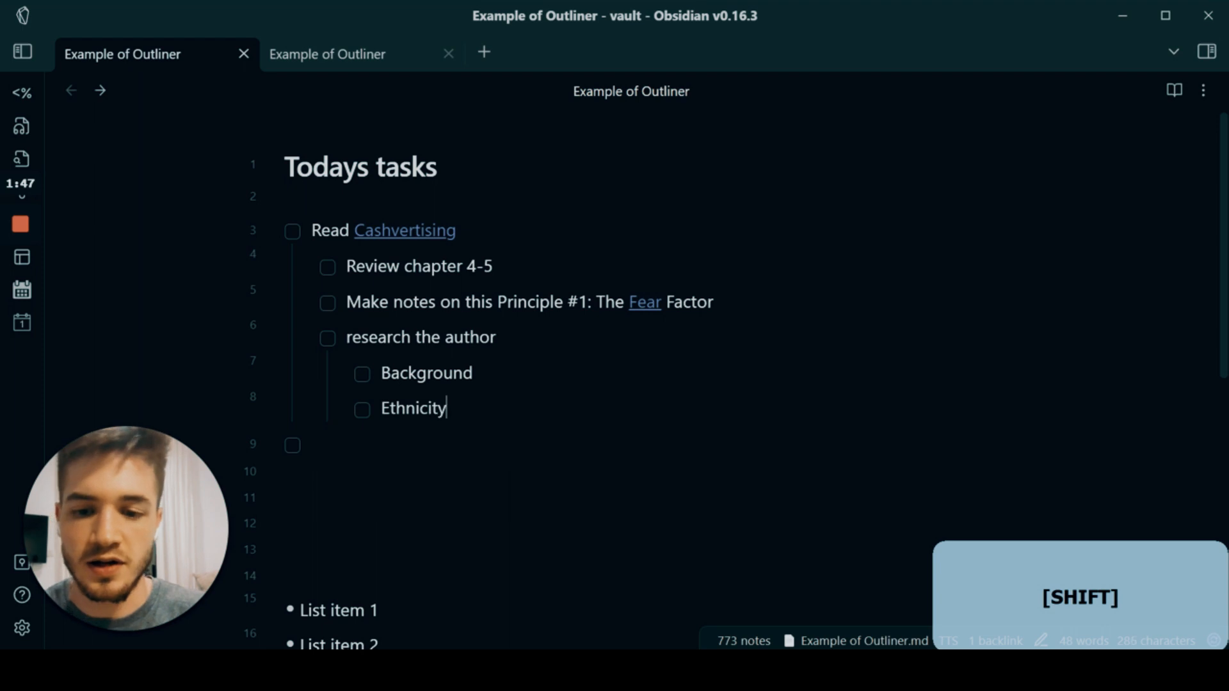
{"action": "type", "text": "Other books"}
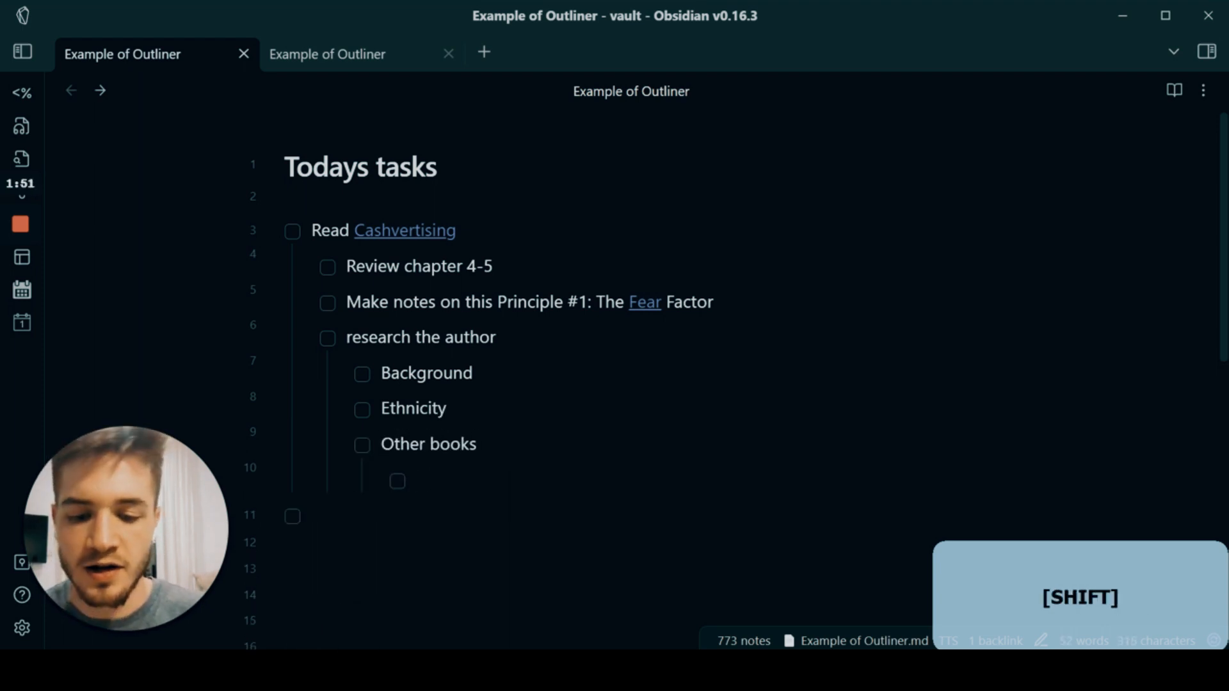
{"action": "type", "text": "Google his m"}
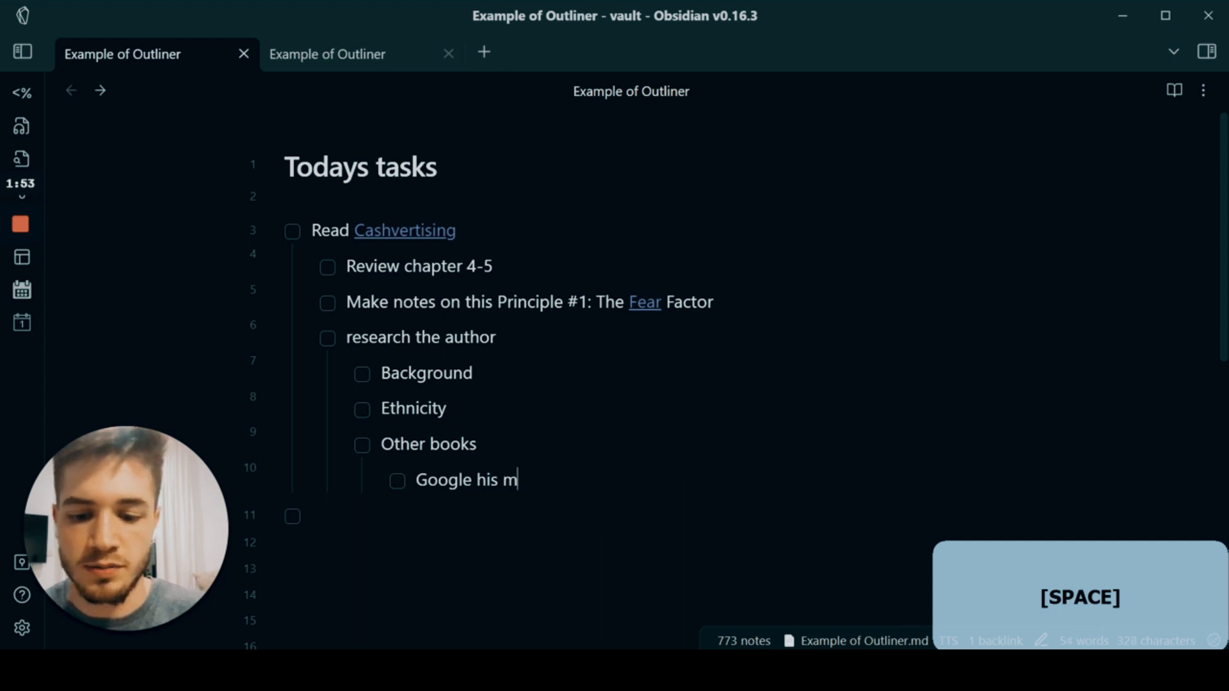
{"action": "type", "text": "ost famouse"}
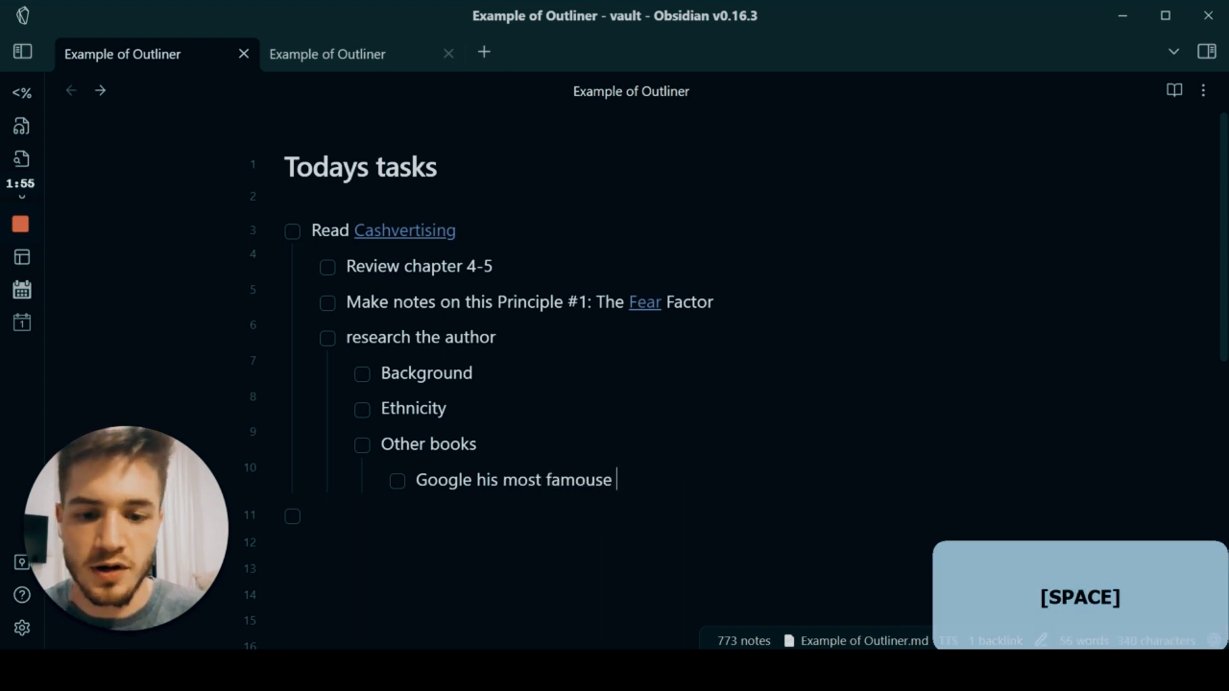
{"action": "type", "text": "book"}
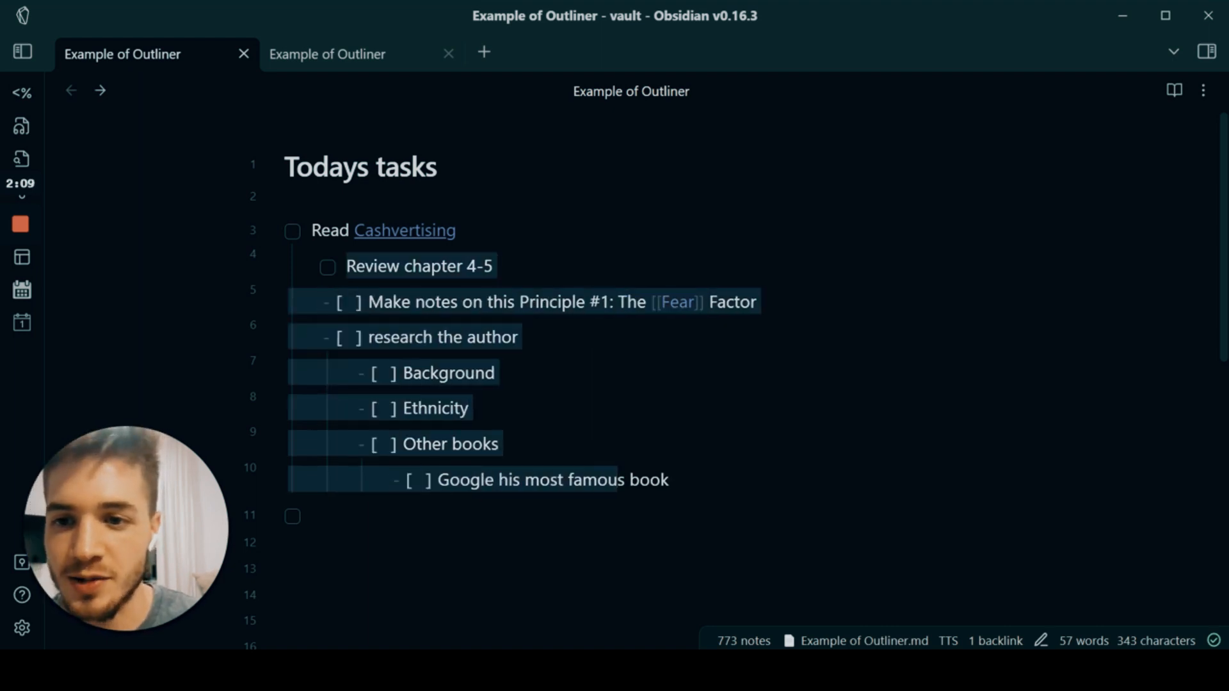
Collapse the Read Cashvertising task to hide its subtasks.
{"action": "left_click", "coordinate": [277, 231]}
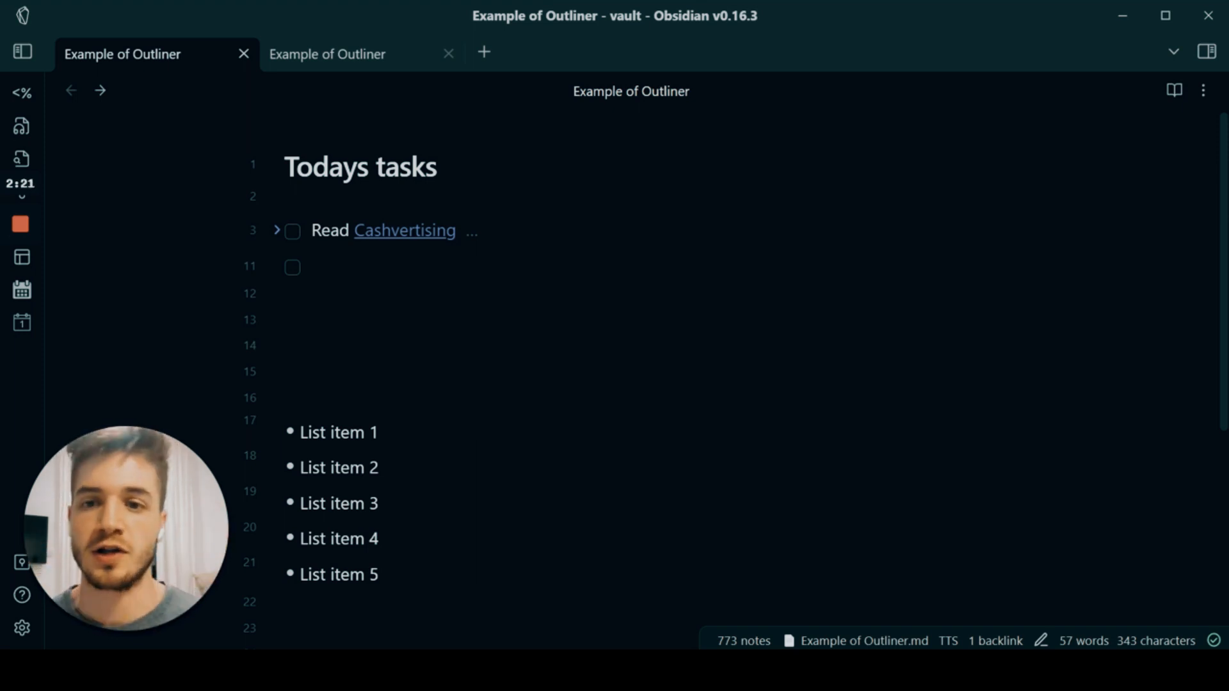
Create a 'Study for an exam' task with a 'Make notes on the following chapters' subtask.
{"action": "left_click", "coordinate": [313, 267]}
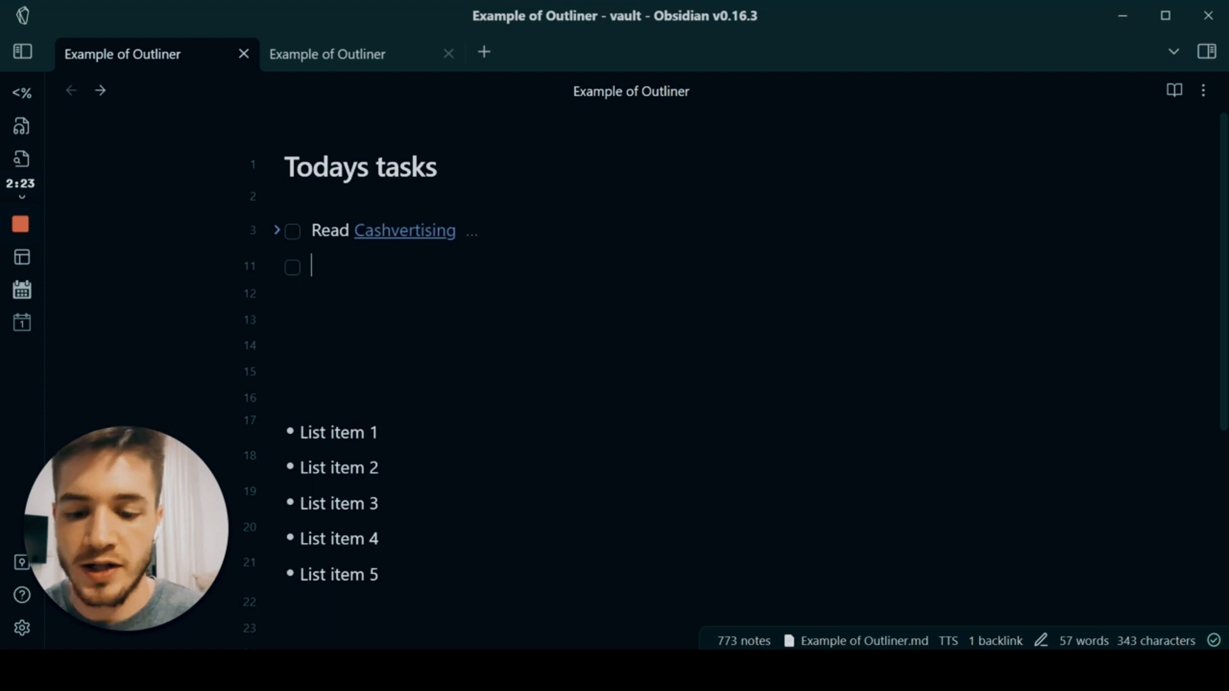
{"action": "type", "text": "S"}
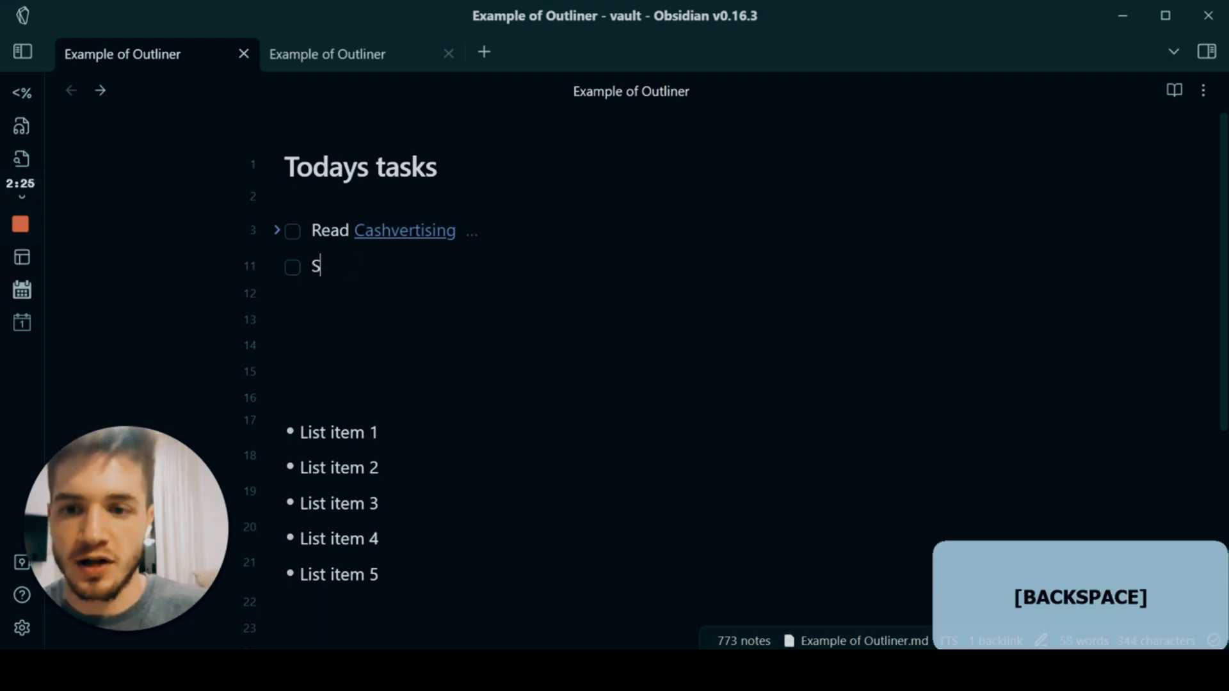
{"action": "type", "text": "tudy for an exam"}
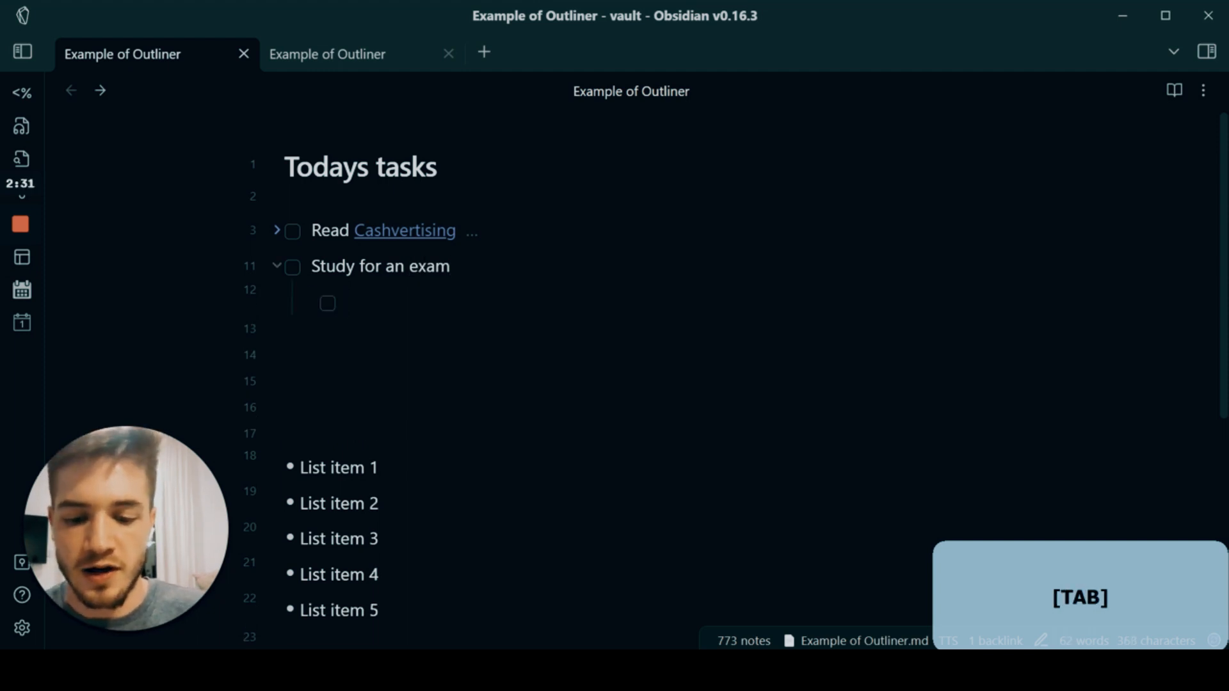
{"action": "type", "text": "Make"}
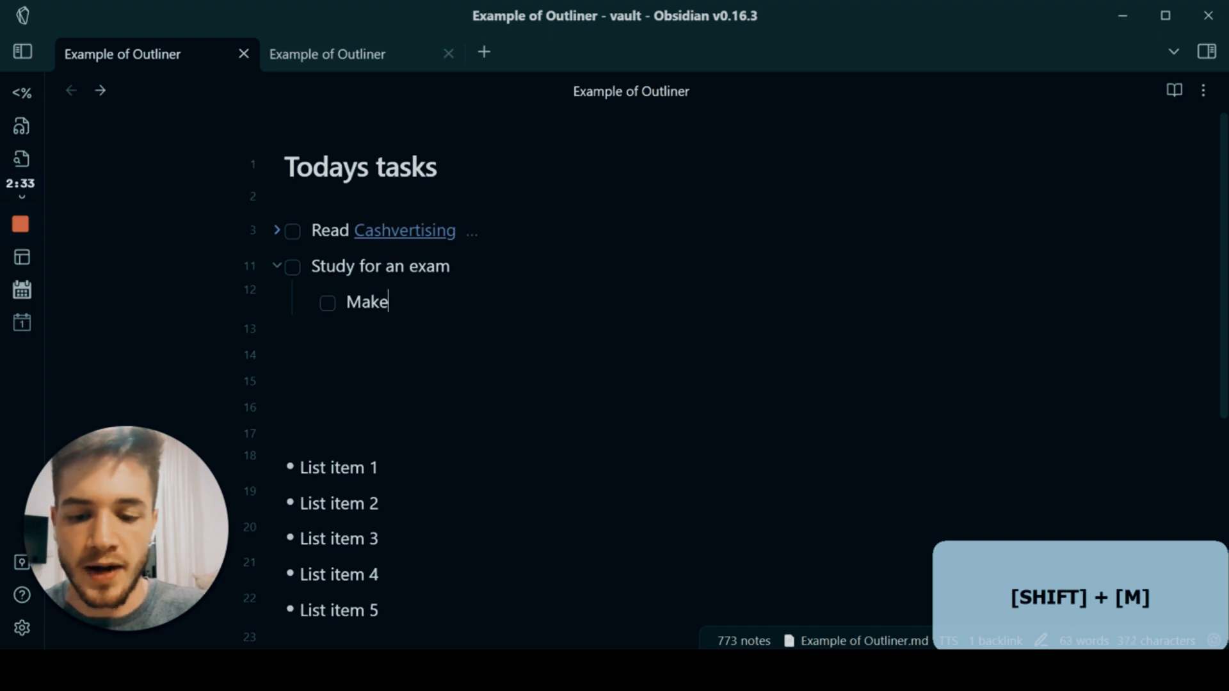
{"action": "type", "text": "notes on the foll"}
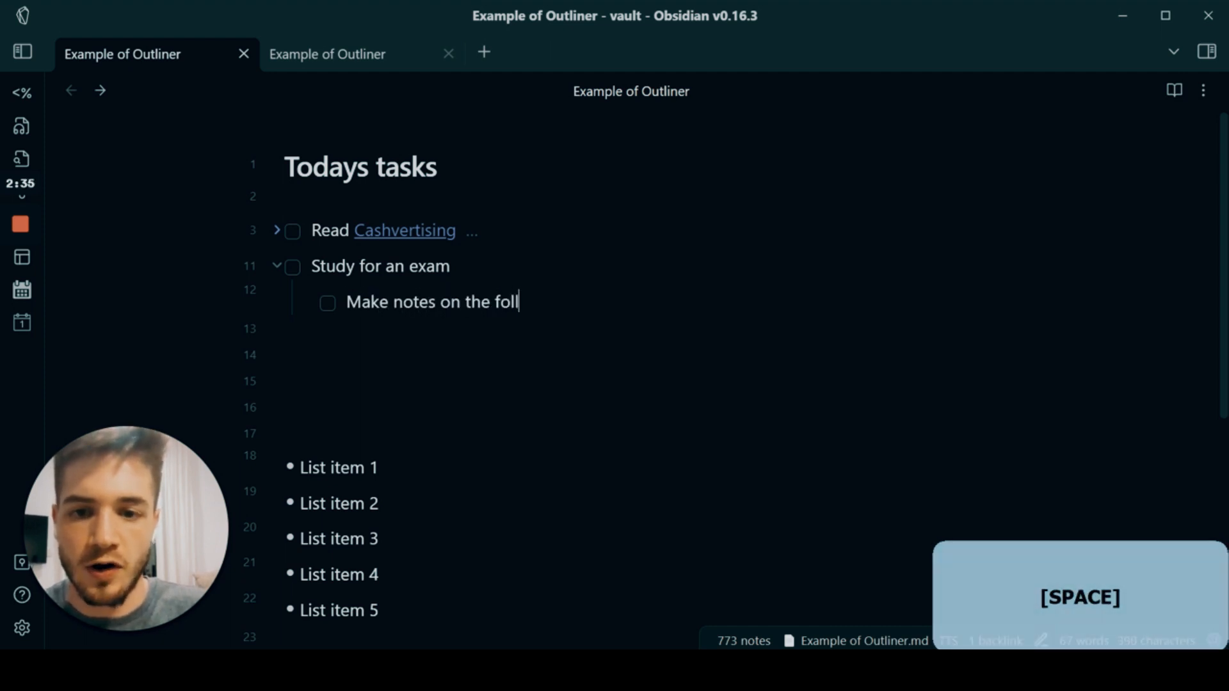
{"action": "type", "text": "owing chapters"}
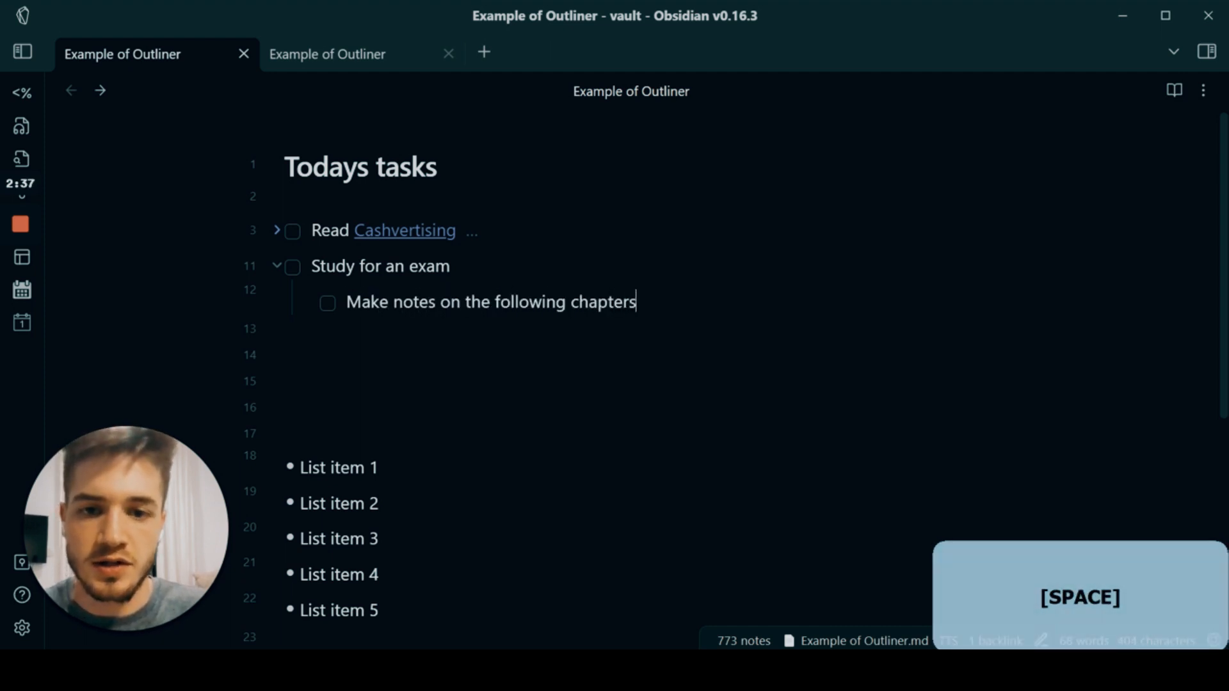
Add the chapter subtasks 'Chapter 3: Economics' and 'Chapter 5: Physchology'.
{"action": "type", "text": "Chapter"}
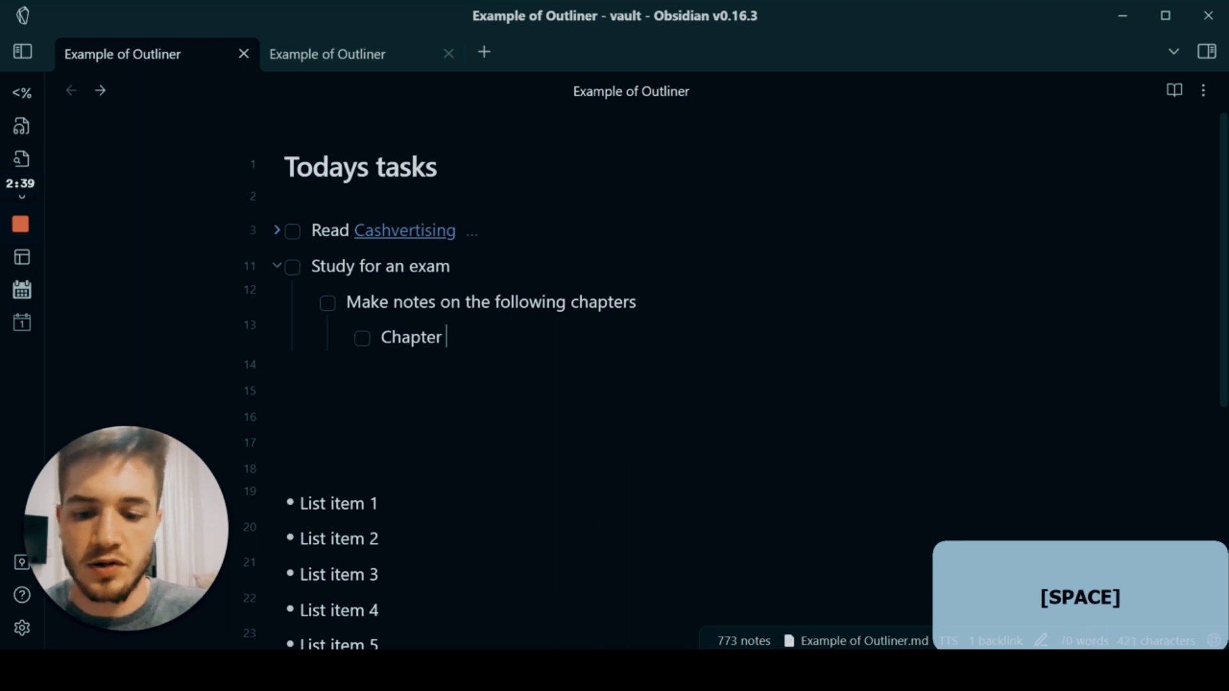
{"action": "type", "text": "3: Econom"}
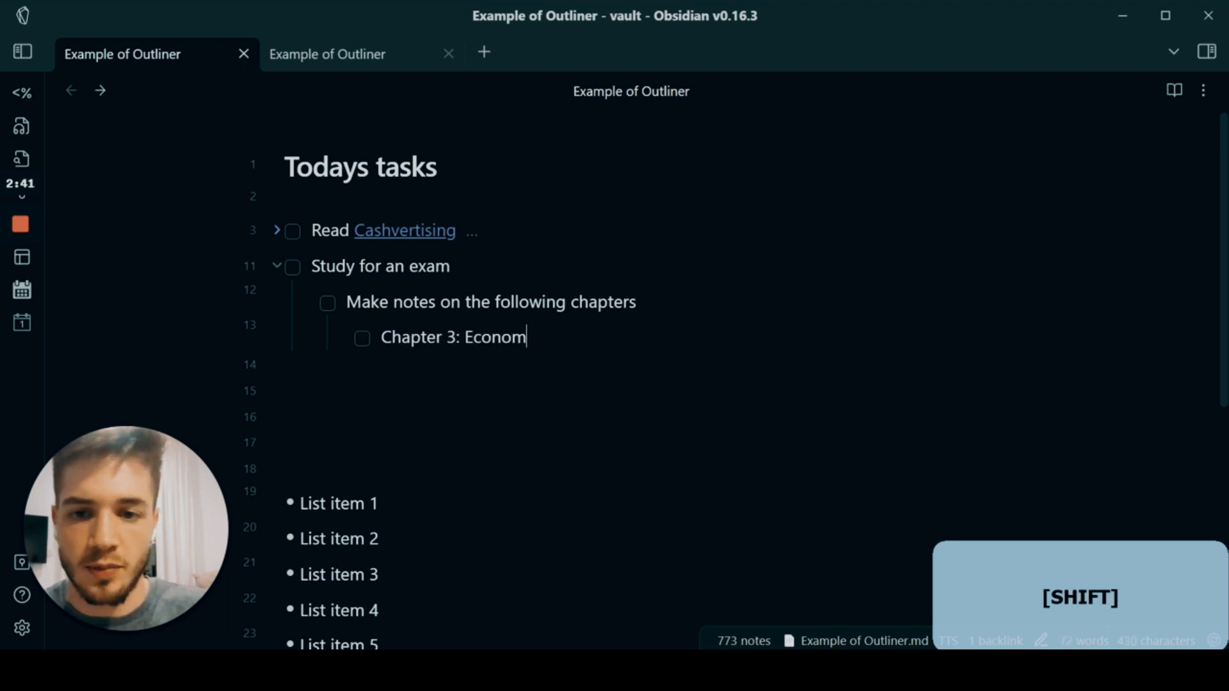
{"action": "key", "text": "enter"}
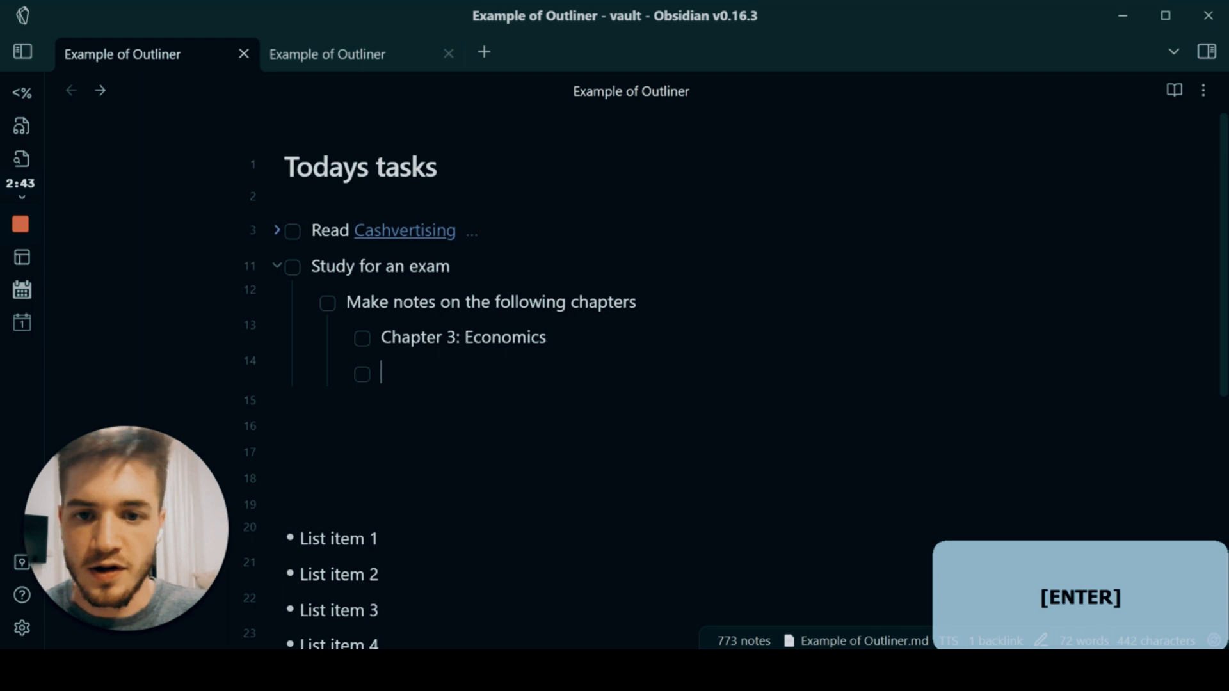
{"action": "type", "text": "Chapter 5"}
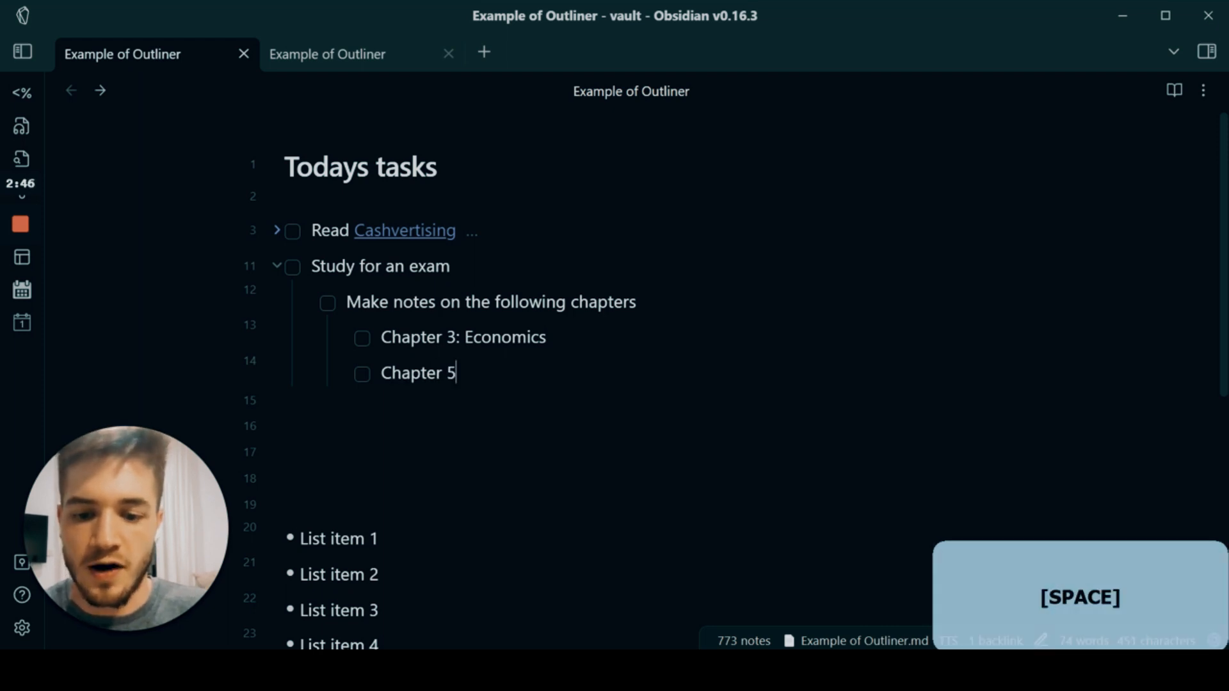
{"action": "type", "text": ": Phy"}
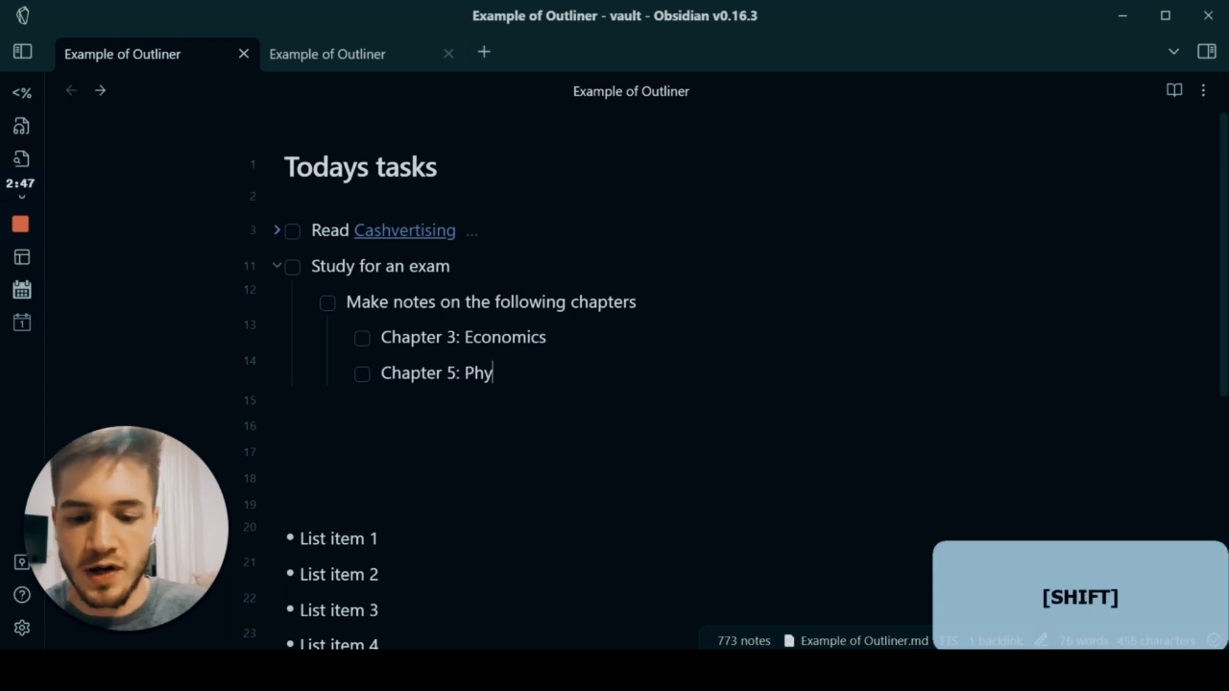
{"action": "key", "text": "enter"}
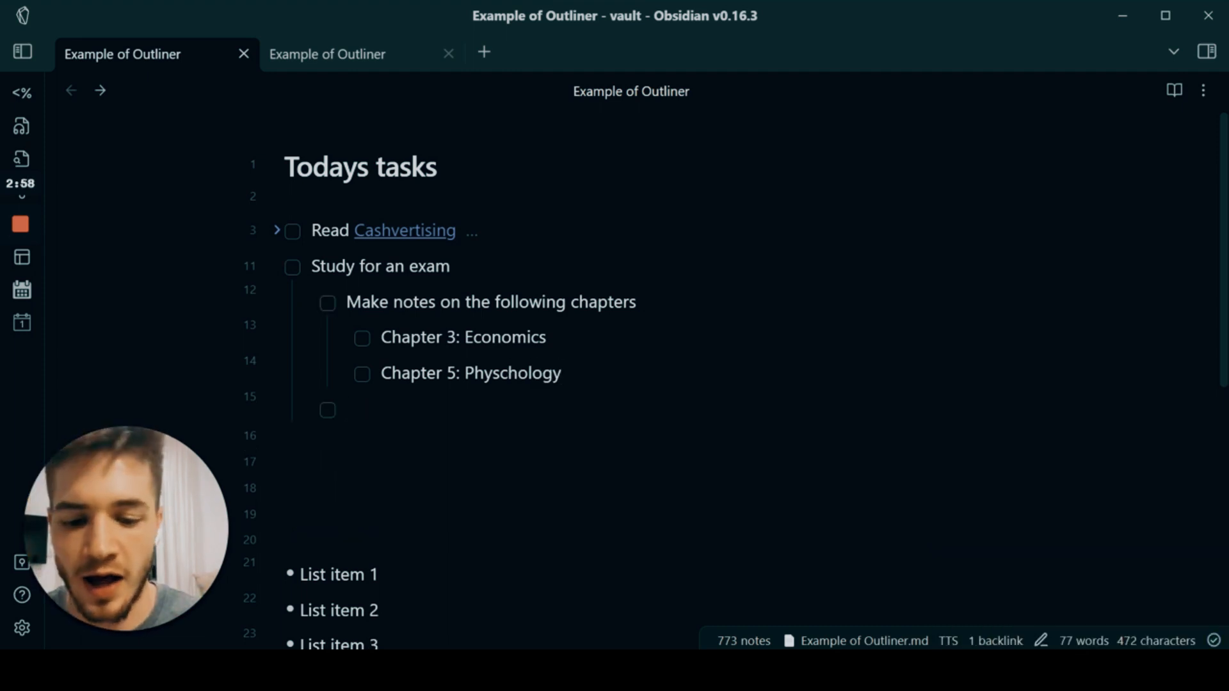
Add a 'Review notes on [[learning]]' task, remove stray empty tasks, and fold Study for an exam.
{"action": "type", "text": "Revieew your n"}
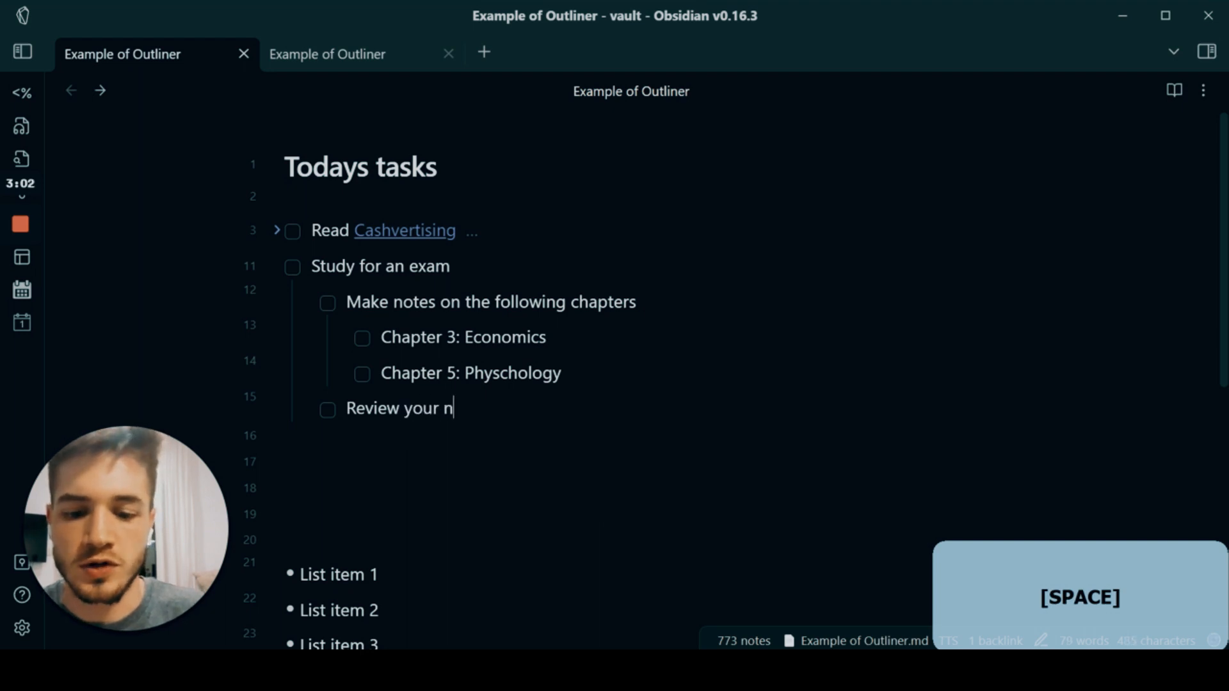
{"action": "type", "text": "otes on learning"}
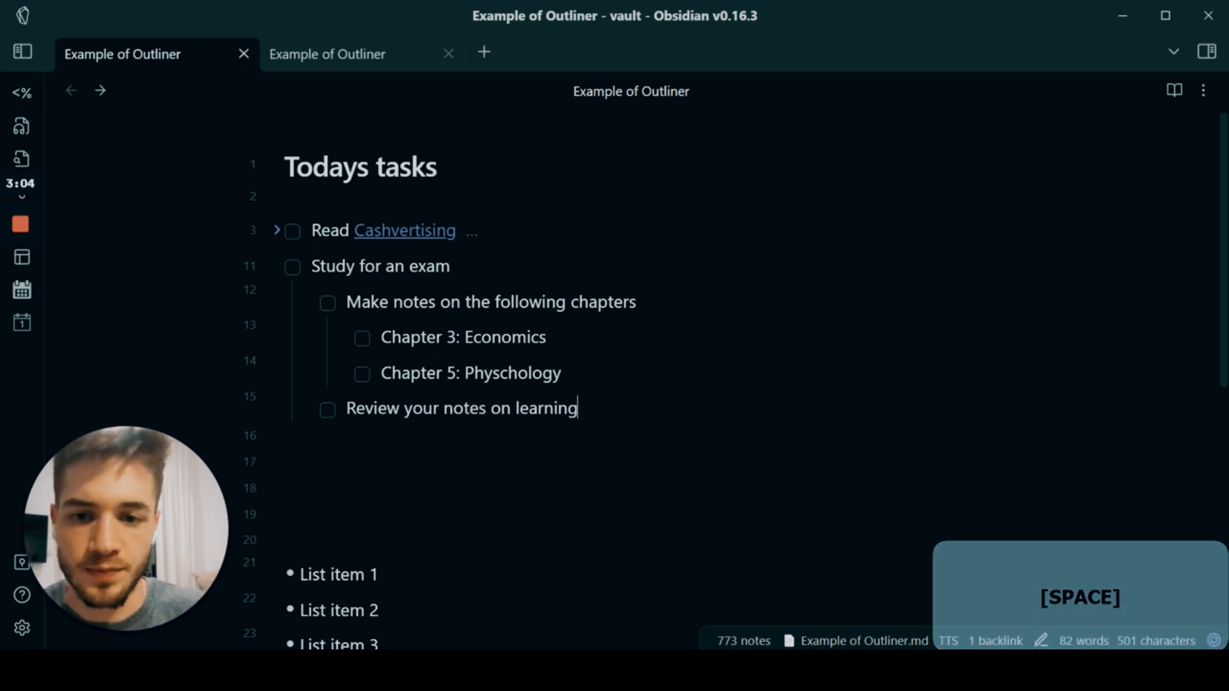
{"action": "key", "text": "Backspace"}
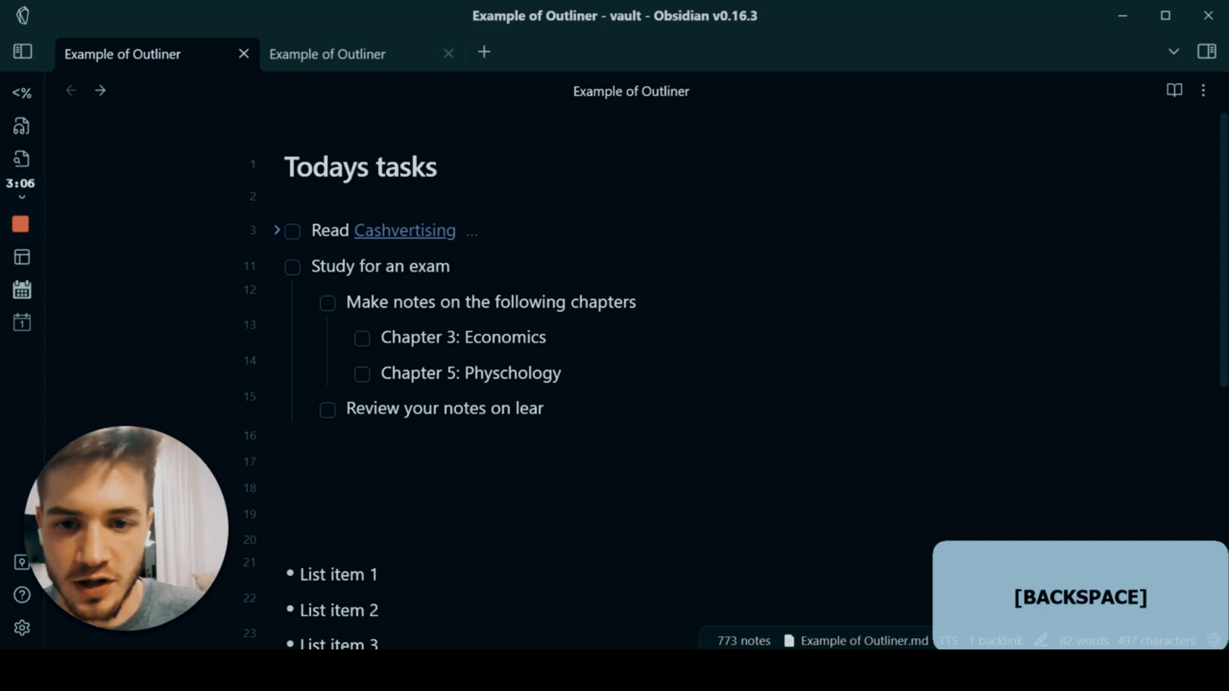
{"action": "type", "text": "[[lea"}
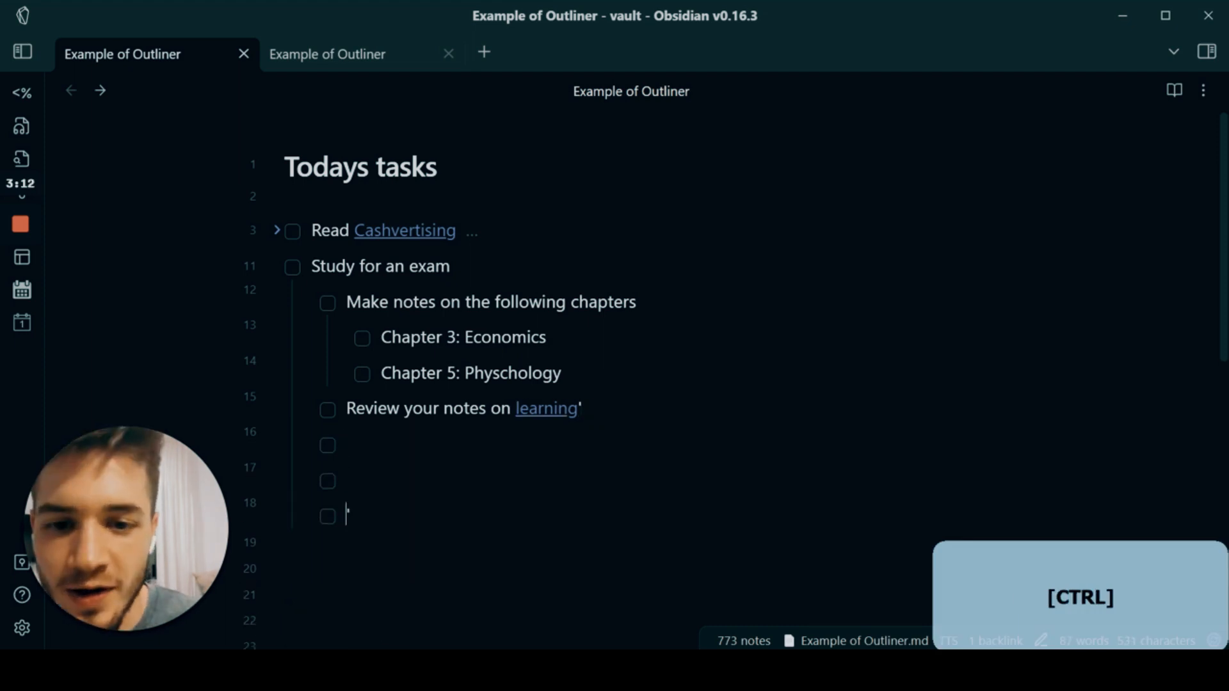
{"action": "key", "text": "Enter"}
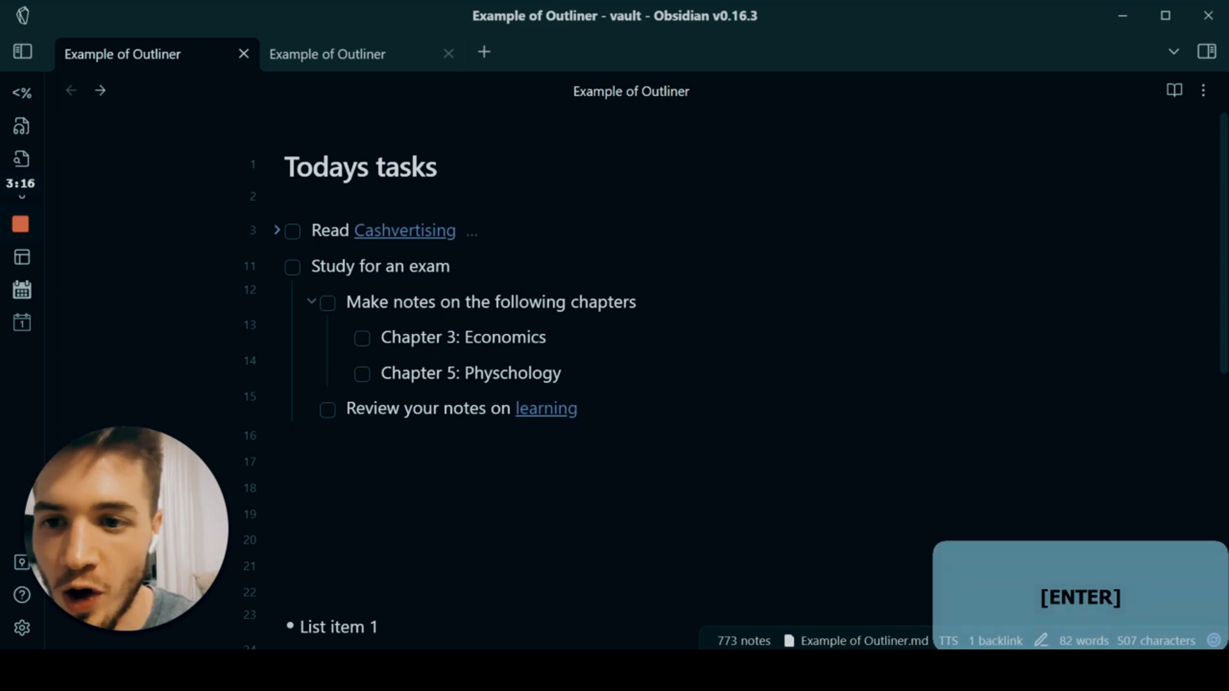
{"action": "left_click", "coordinate": [277, 267]}
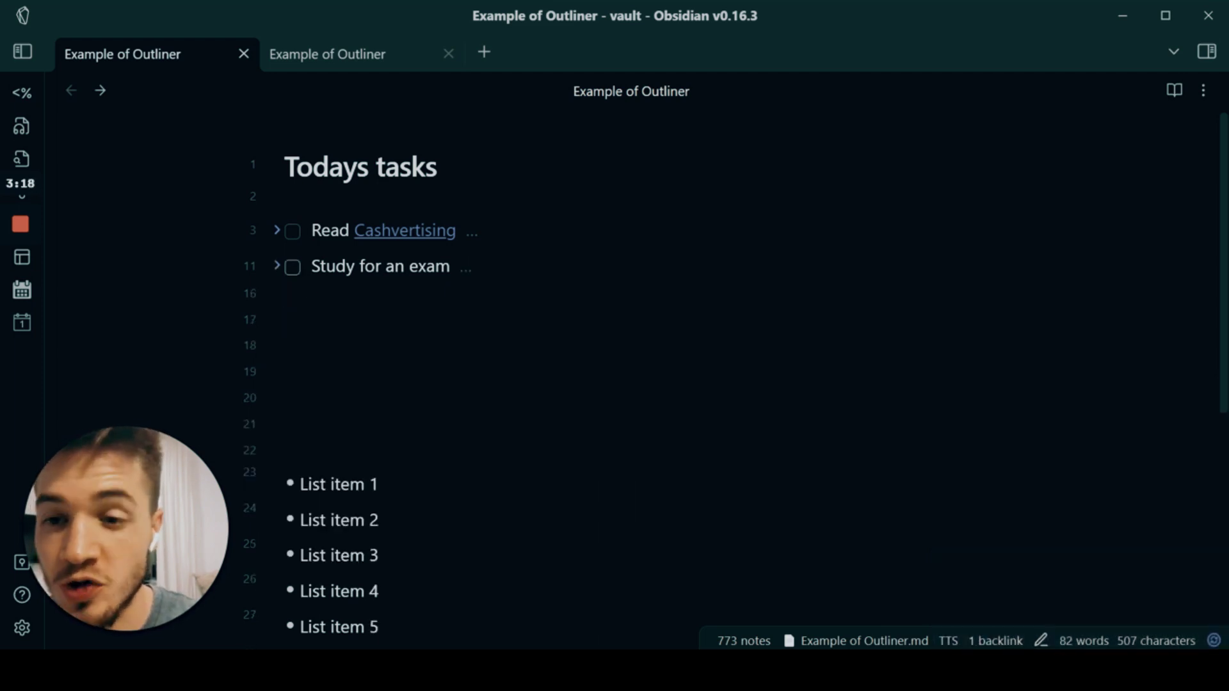
Unfold Read Cashvertising and insert a 'Childhood' subtask right after Background.
{"action": "left_click", "coordinate": [277, 267]}
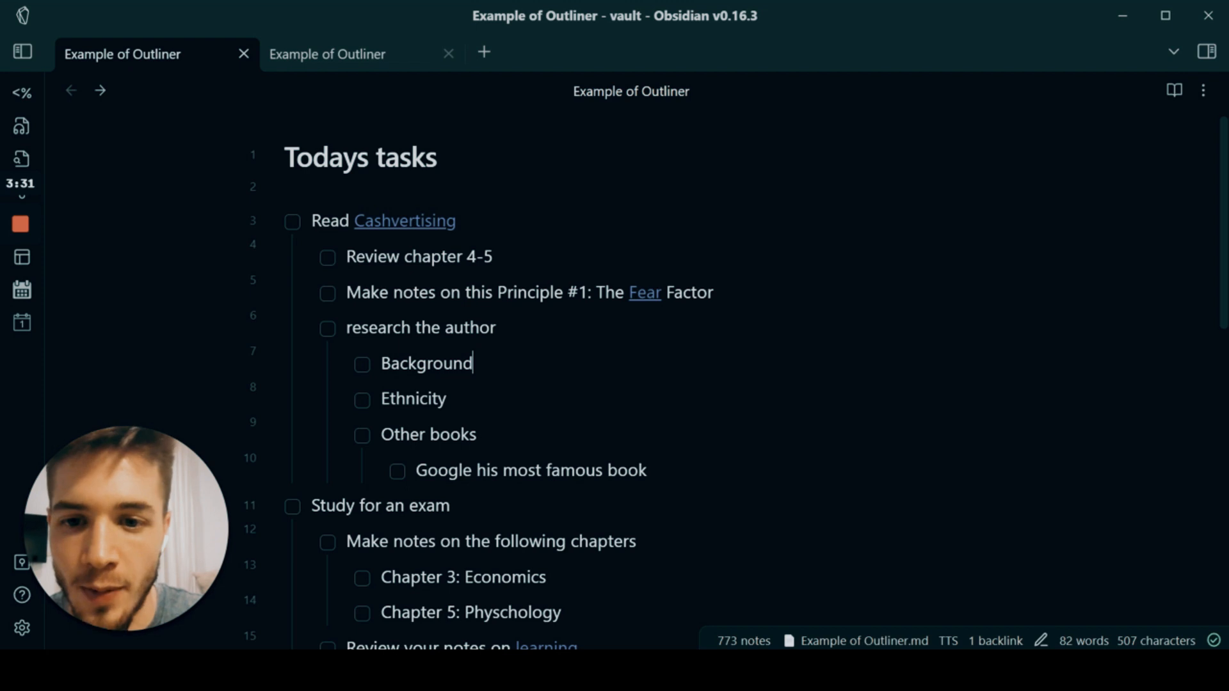
{"action": "key", "text": "Enter"}
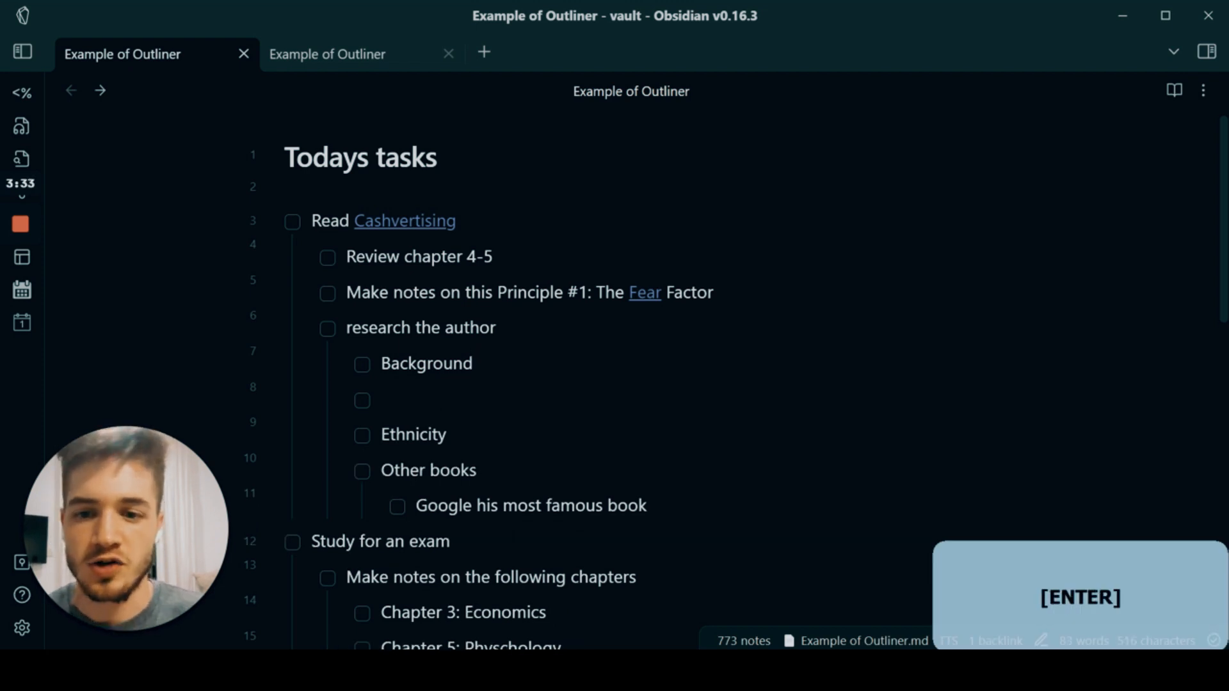
{"action": "type", "text": "Child"}
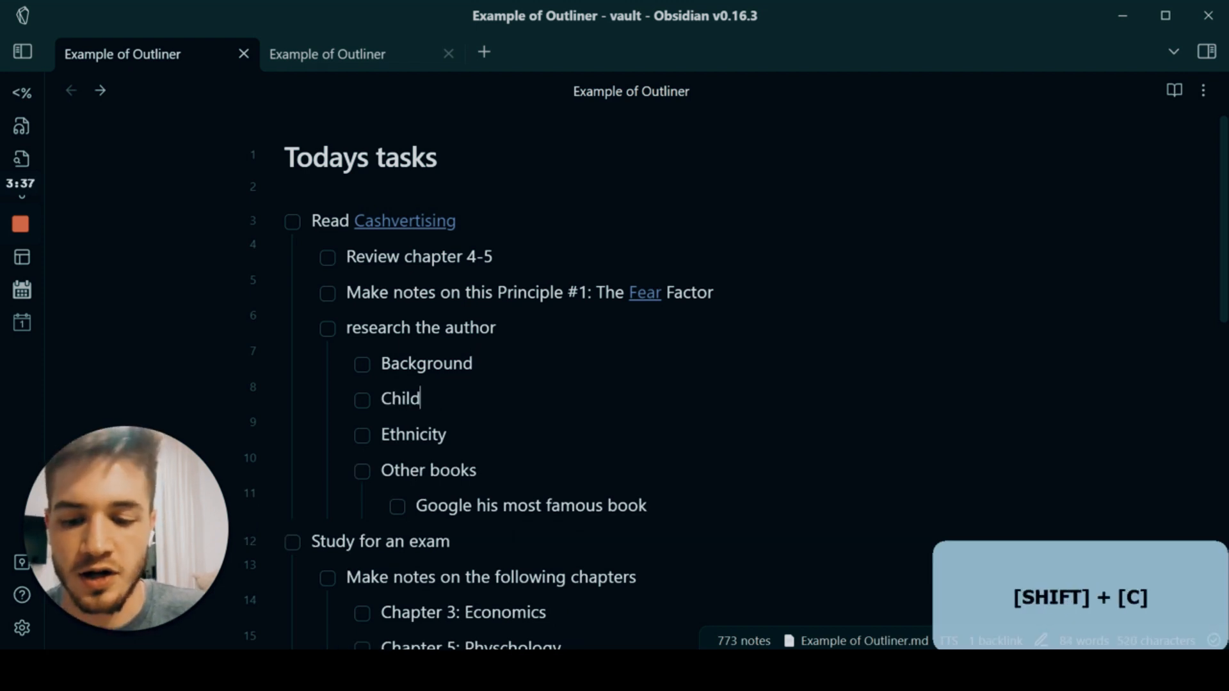
{"action": "type", "text": "hood"}
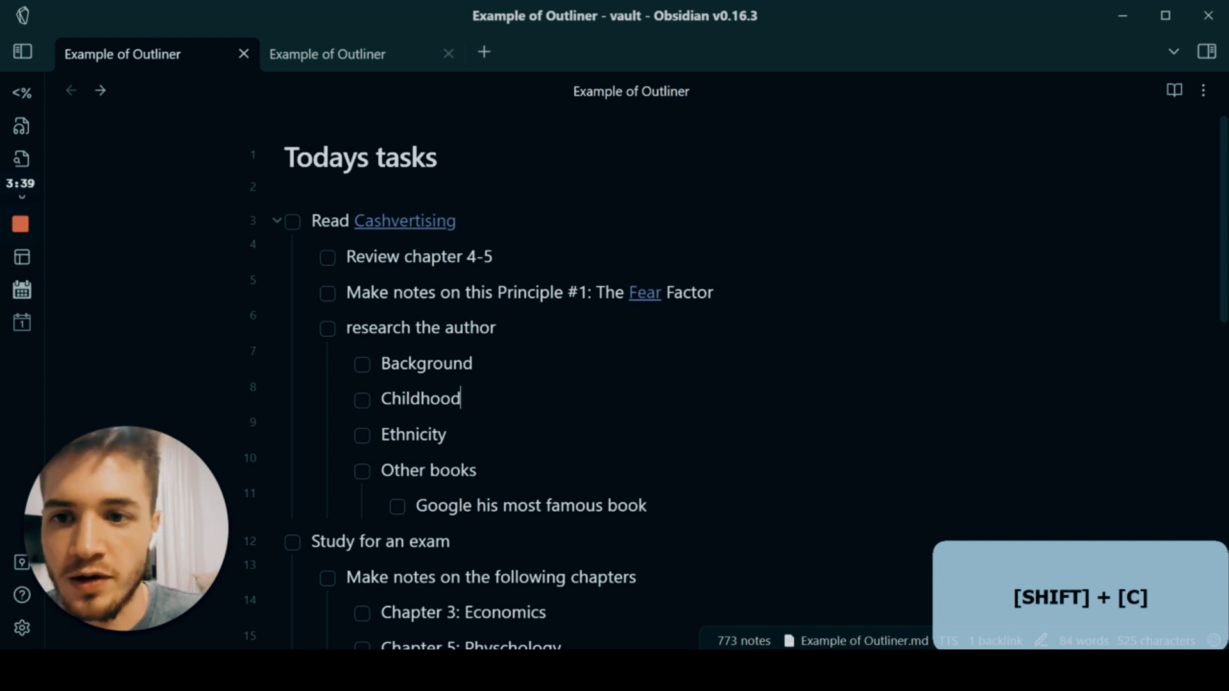
Fold Read Cashvertising, view the feedback loops note, and add task 'Everything in life is a choice.'.
{"action": "left_click", "coordinate": [278, 220]}
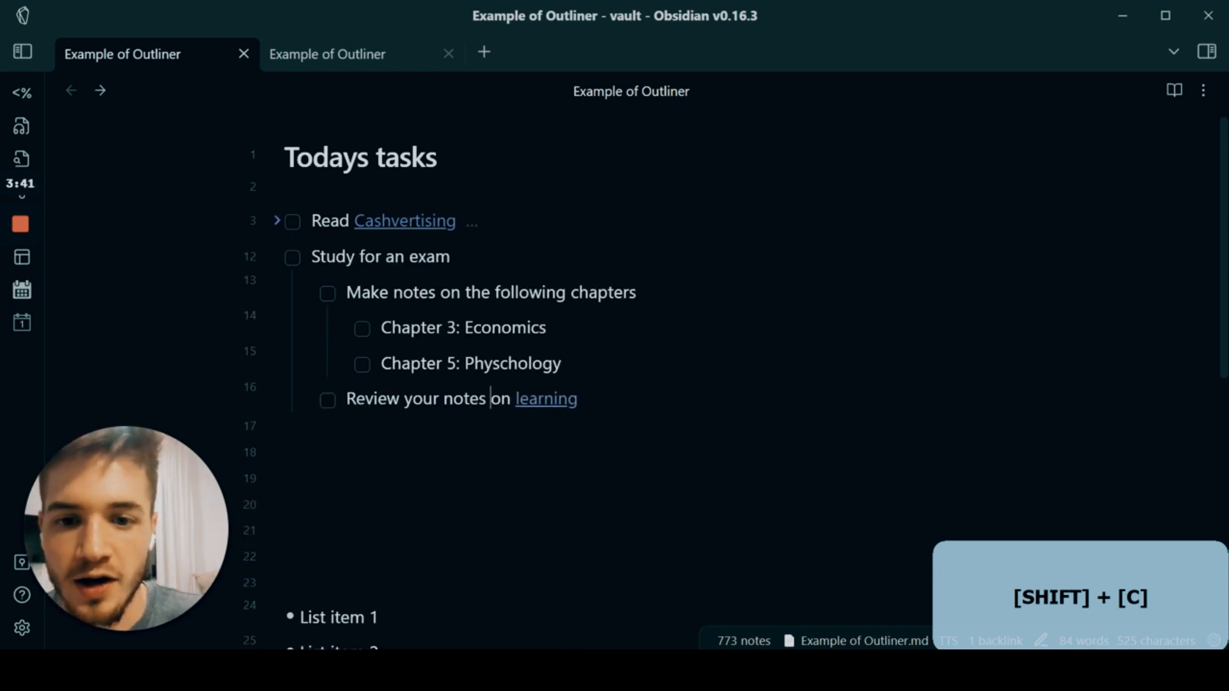
{"action": "left_click", "coordinate": [546, 399]}
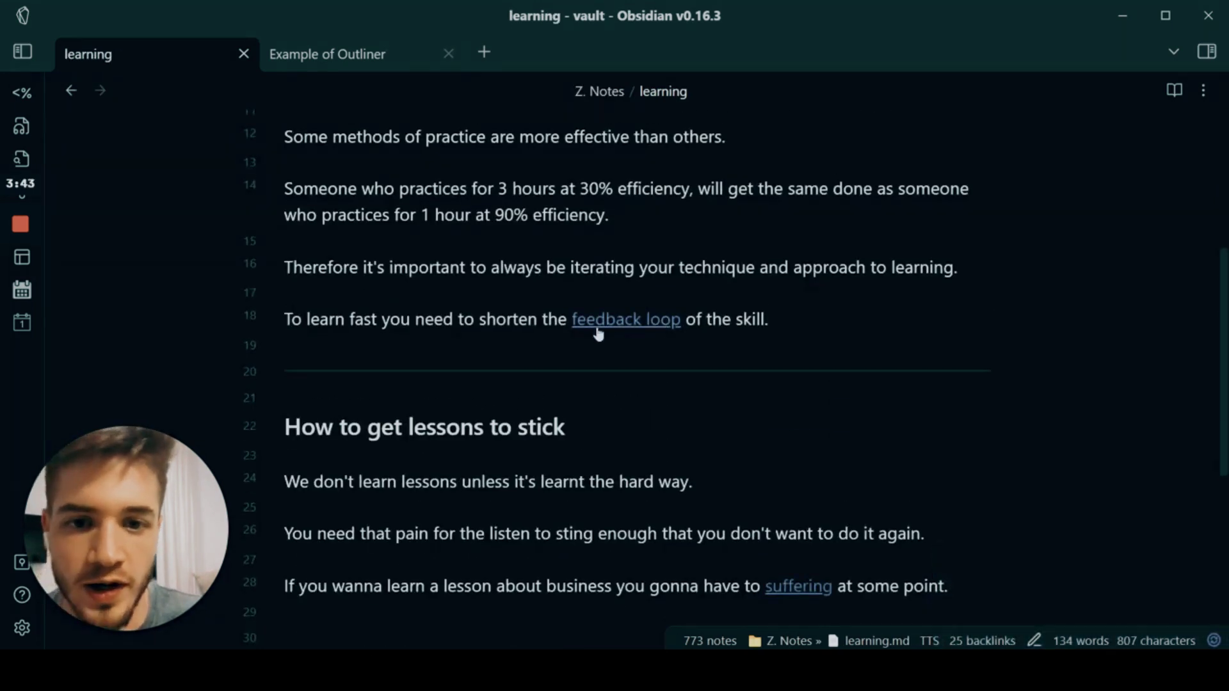
{"action": "left_click", "coordinate": [626, 320]}
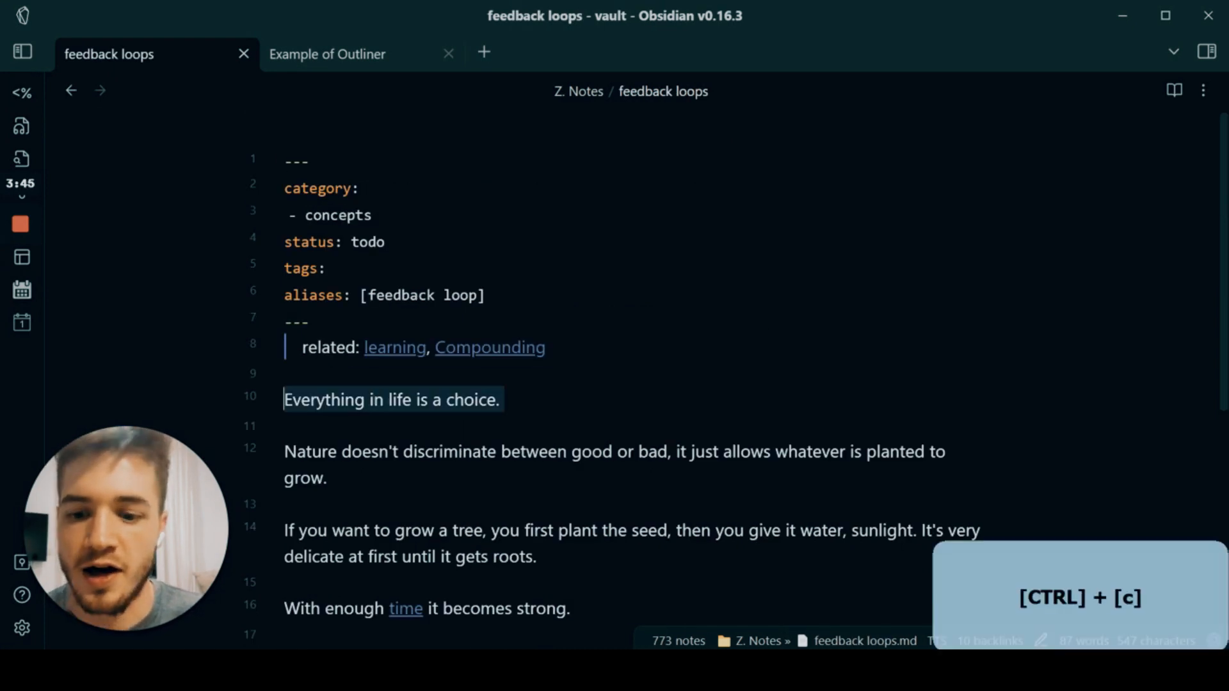
{"action": "left_click", "coordinate": [328, 54]}
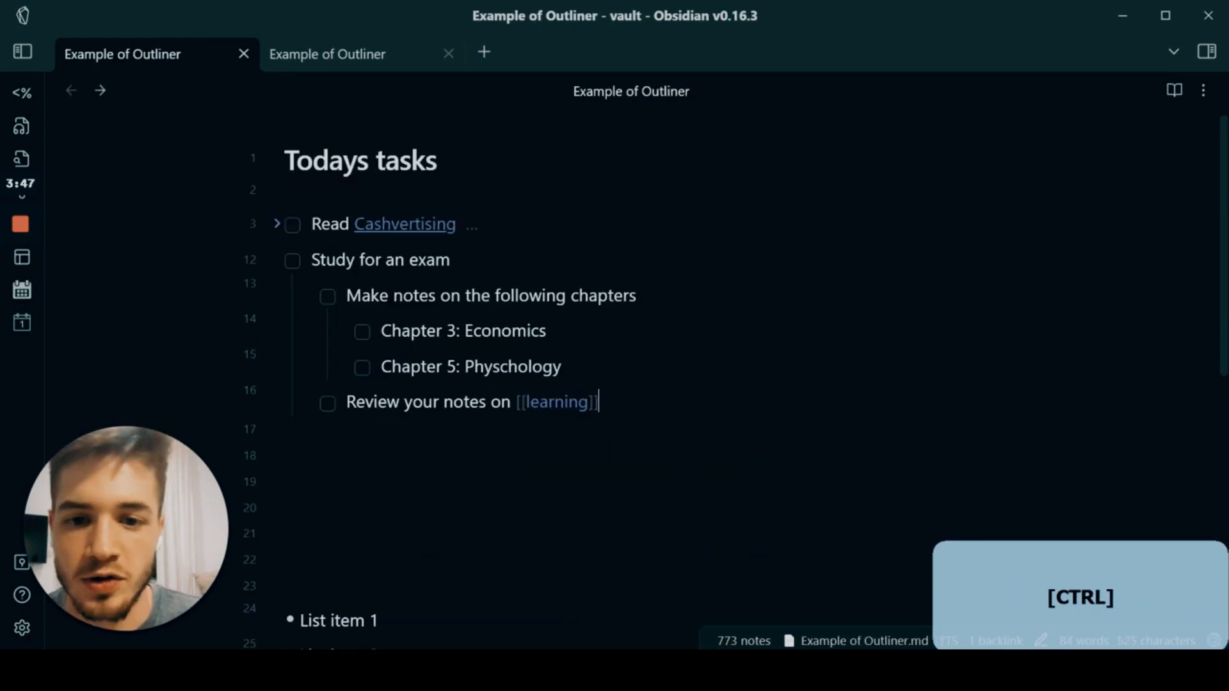
{"action": "type", "text": "Everything in life is a choice."}
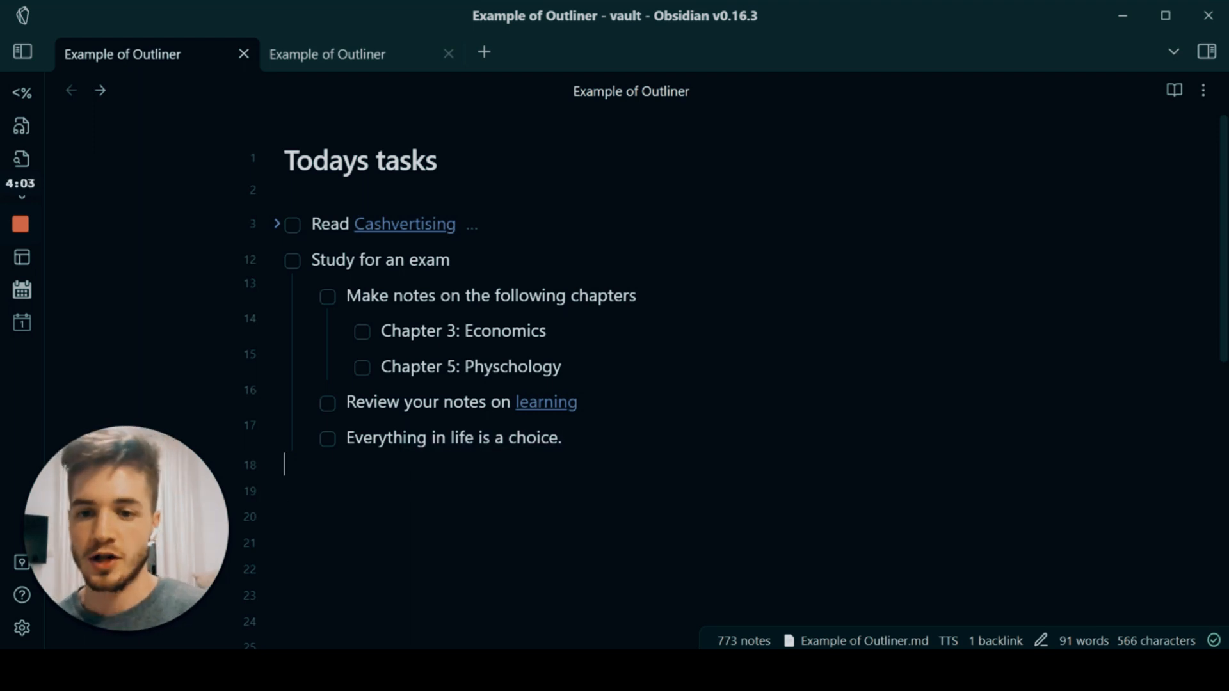
Move the cursor along the 'Everything in life is a choice.' task line.
{"action": "key", "text": "ctrl"}
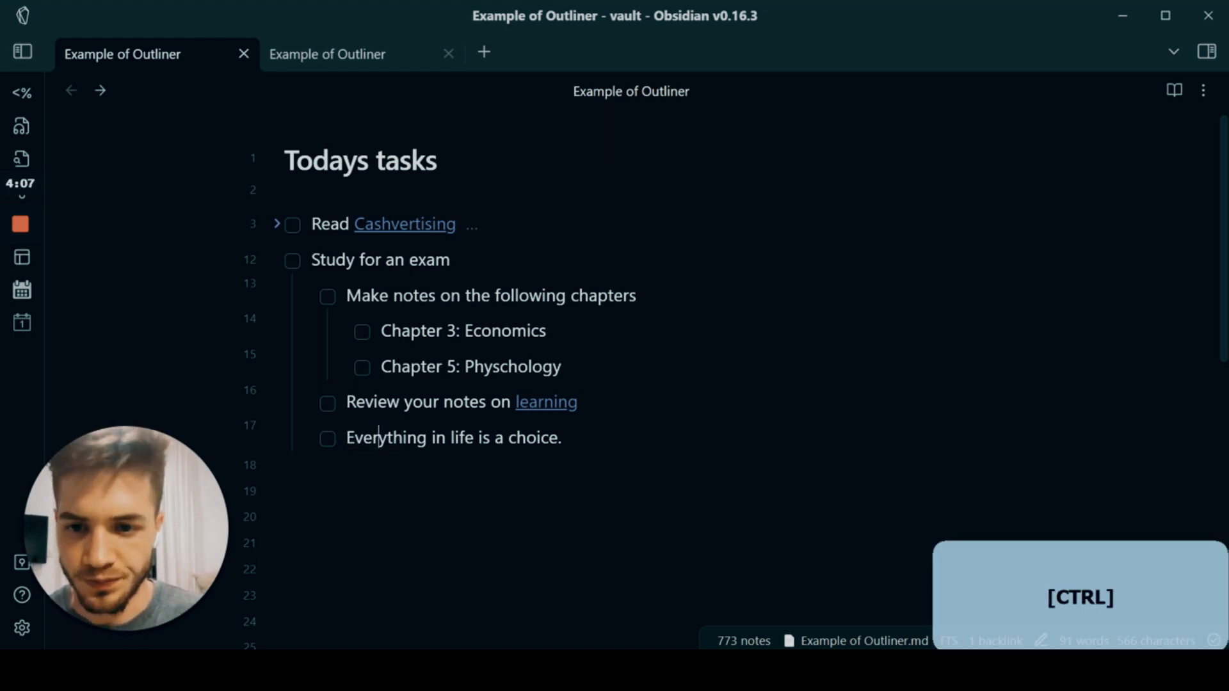
{"action": "key", "text": "Left"}
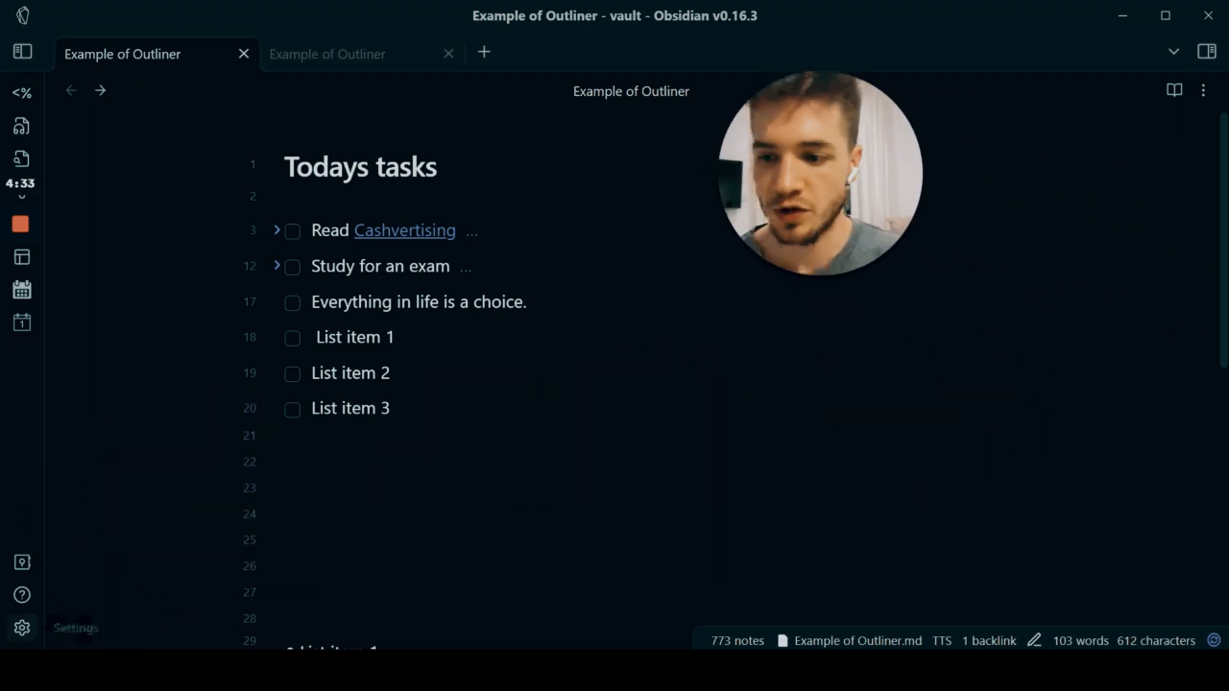
{"action": "left_click", "coordinate": [23, 628]}
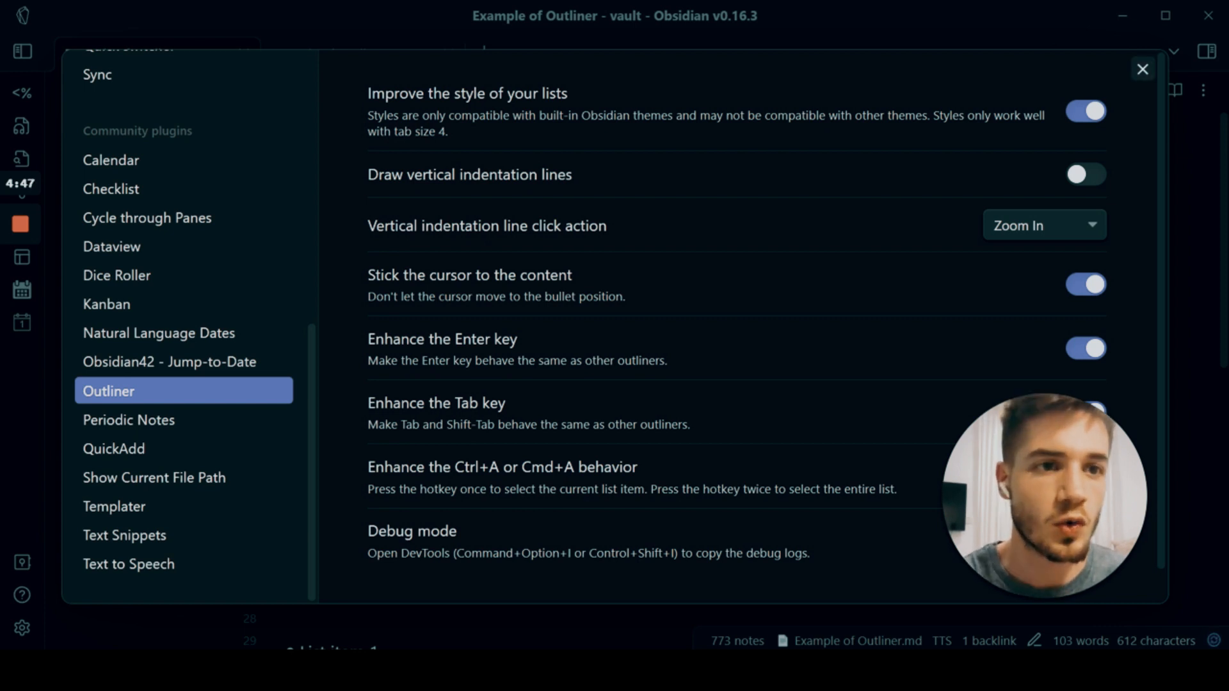
{"action": "left_click", "coordinate": [1141, 69]}
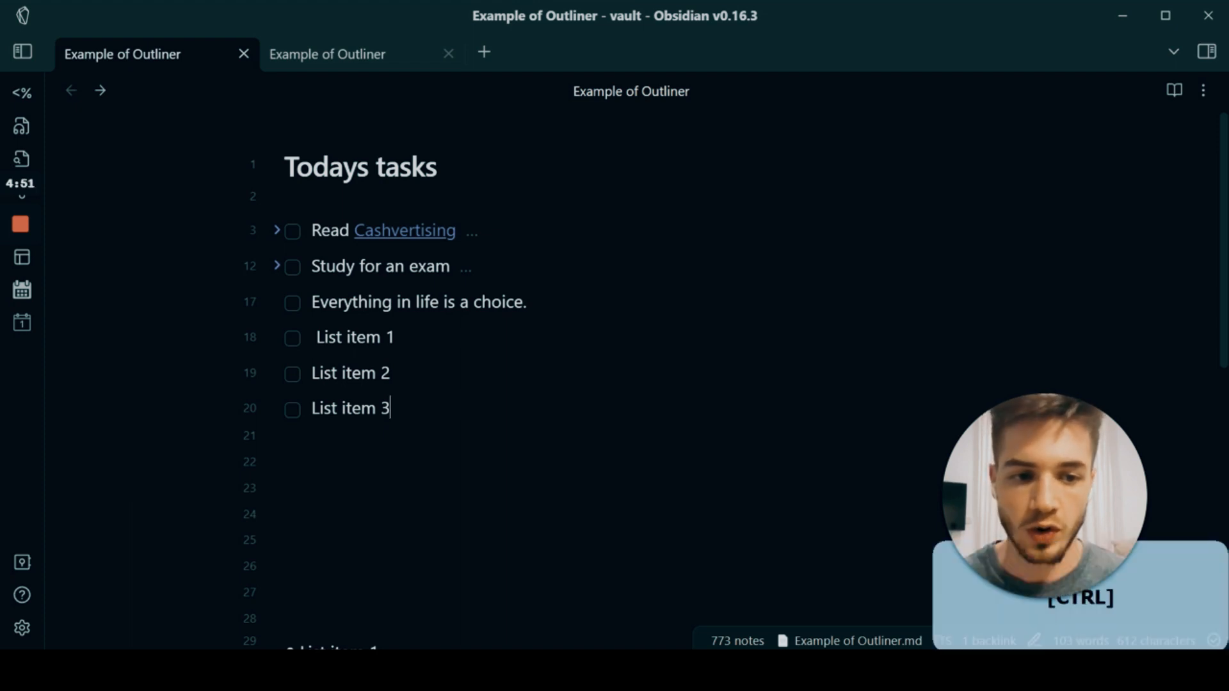
Move List item 3 up twice with Outliner's Ctrl+Shift+Up, then unfold Study for an exam.
{"action": "key", "text": "ctrl+shift+up"}
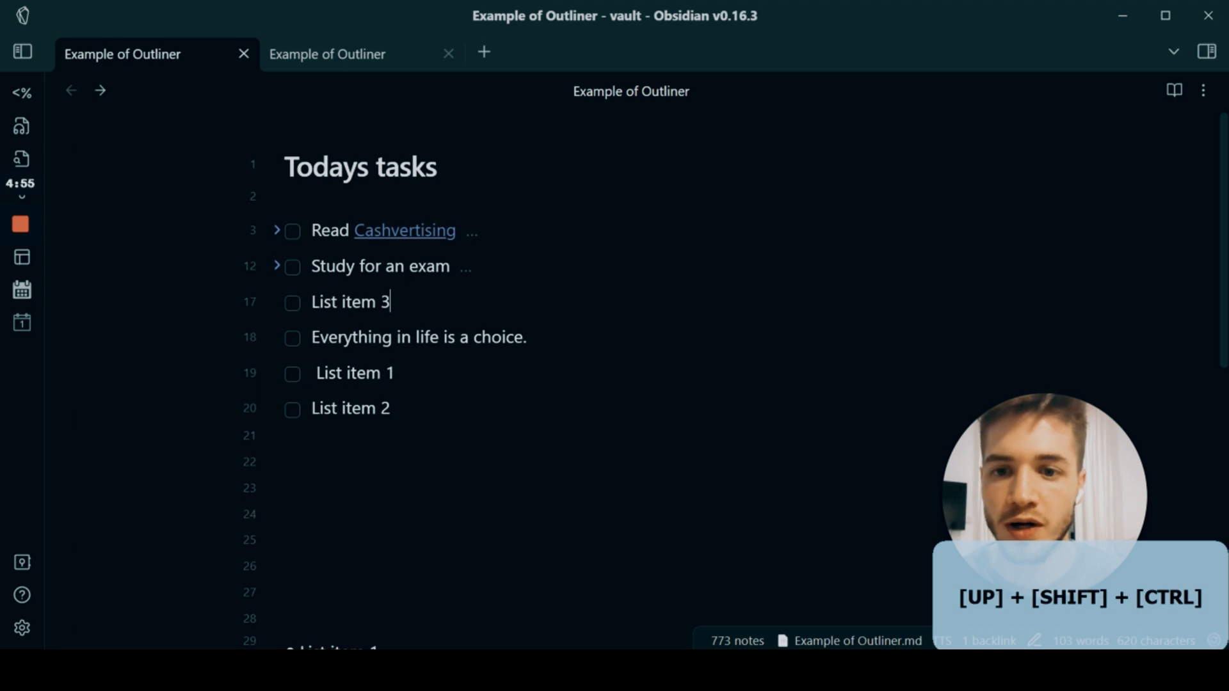
{"action": "key", "text": "Ctrl+Shift+Up"}
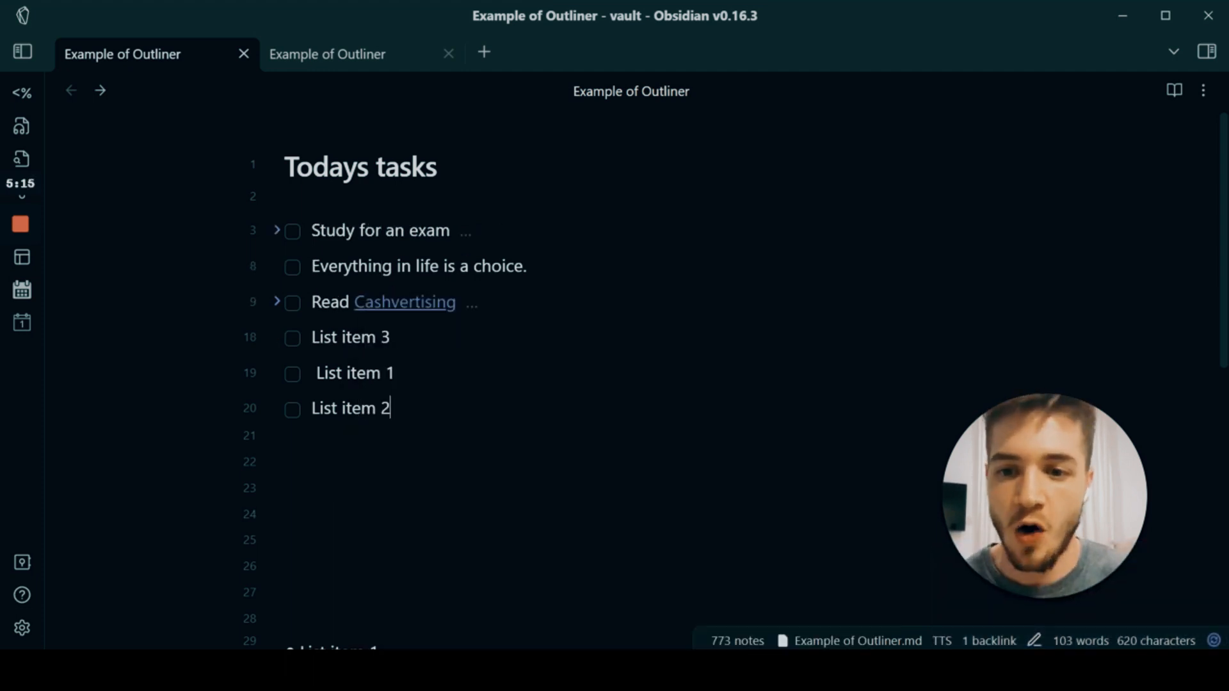
{"action": "key", "text": "Enter"}
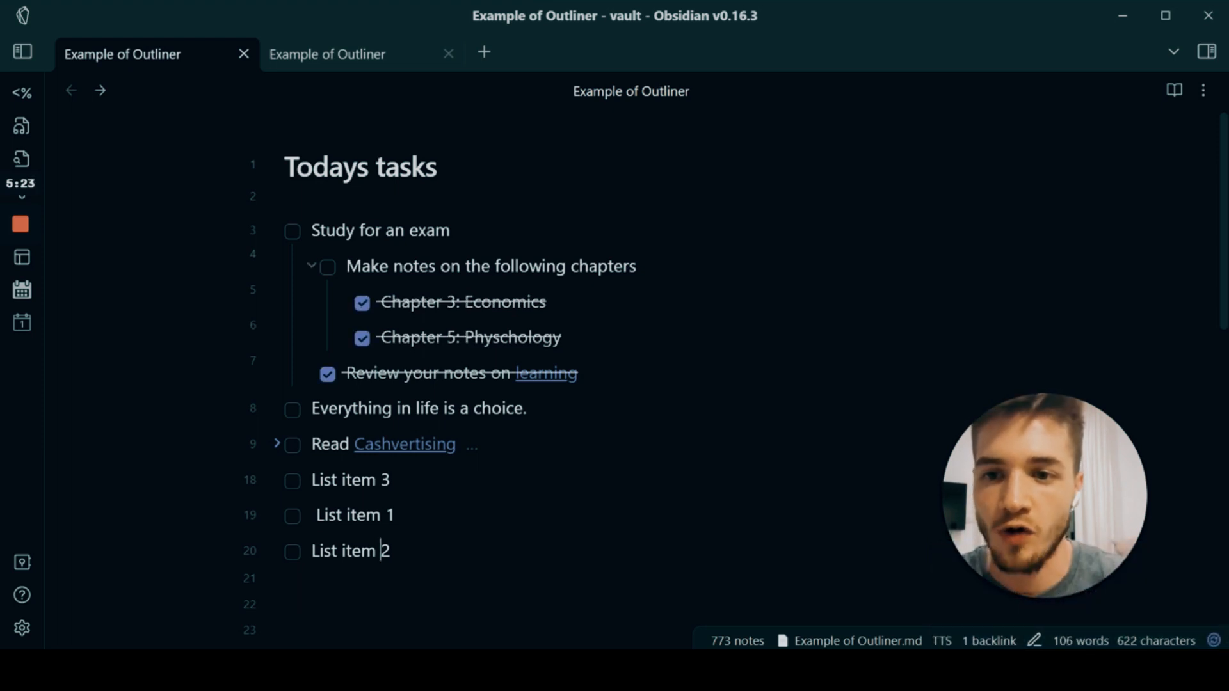
Check off 'Study for an exam' so the task is marked complete and stays folded.
{"action": "left_click", "coordinate": [292, 231]}
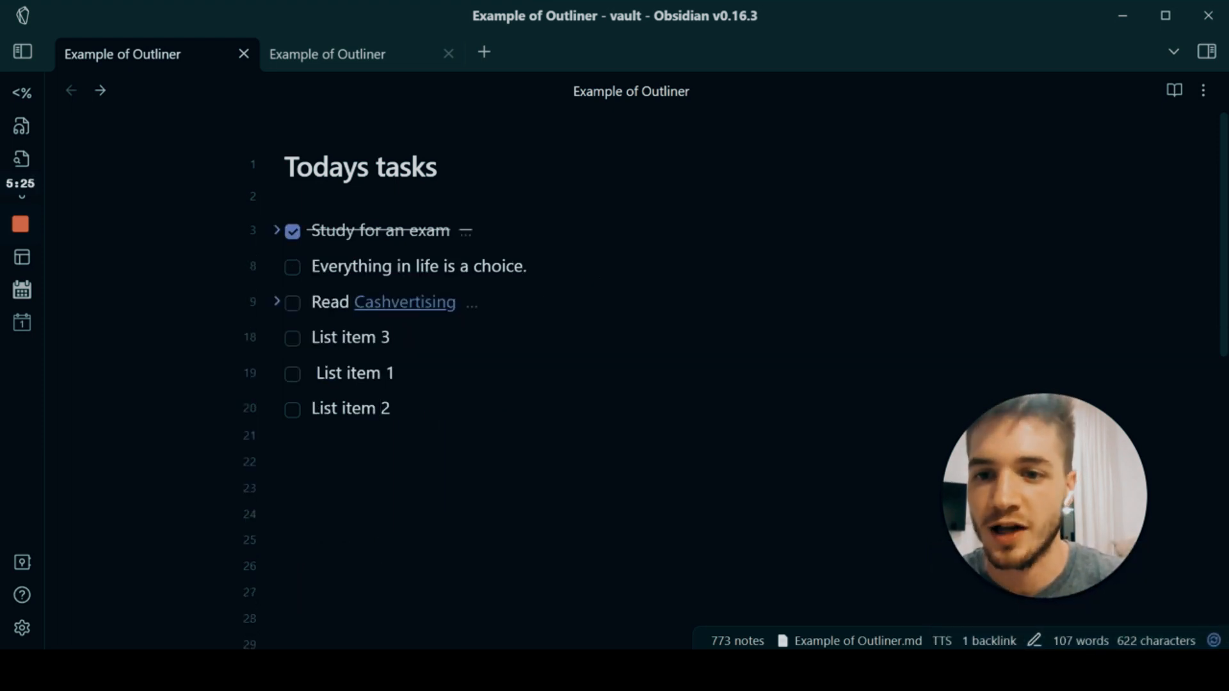